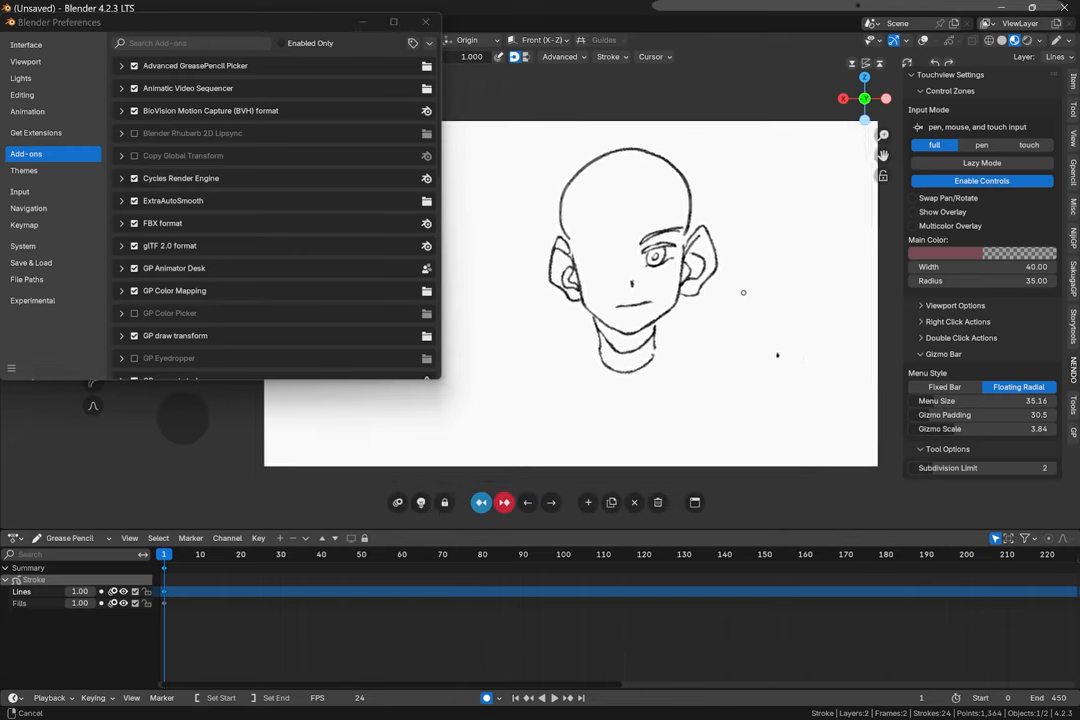
- Review the Navigation and Keymap preference pages, then return to the workspace
{"action": "left_click", "coordinate": [28, 208]}
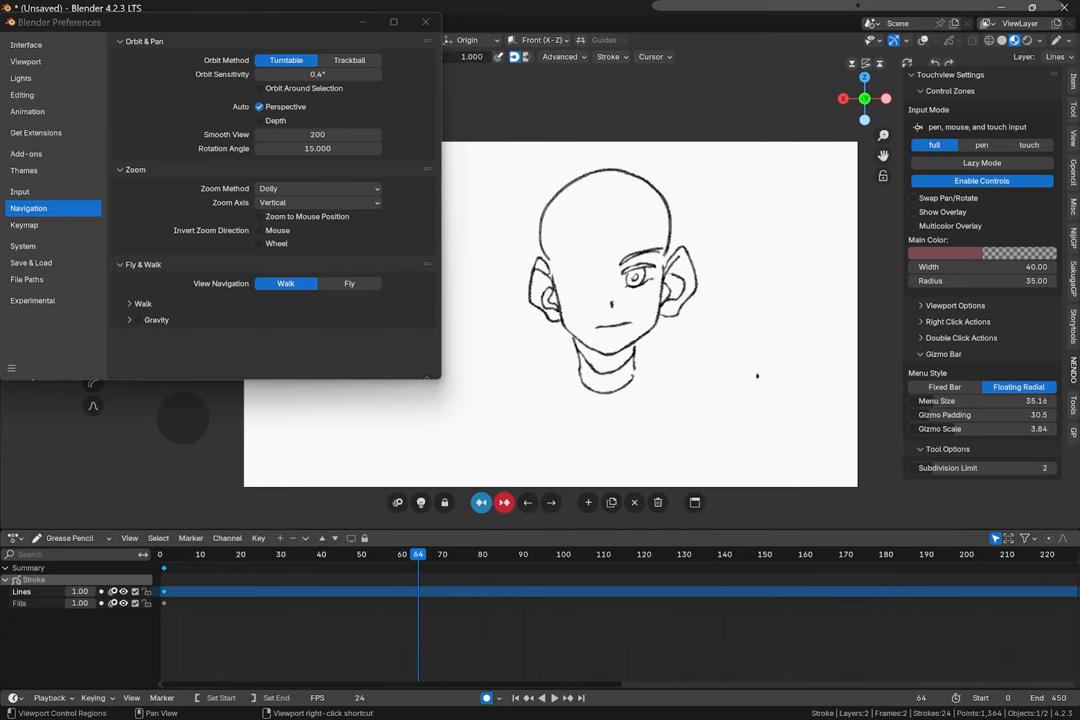
{"action": "left_click", "coordinate": [24, 224]}
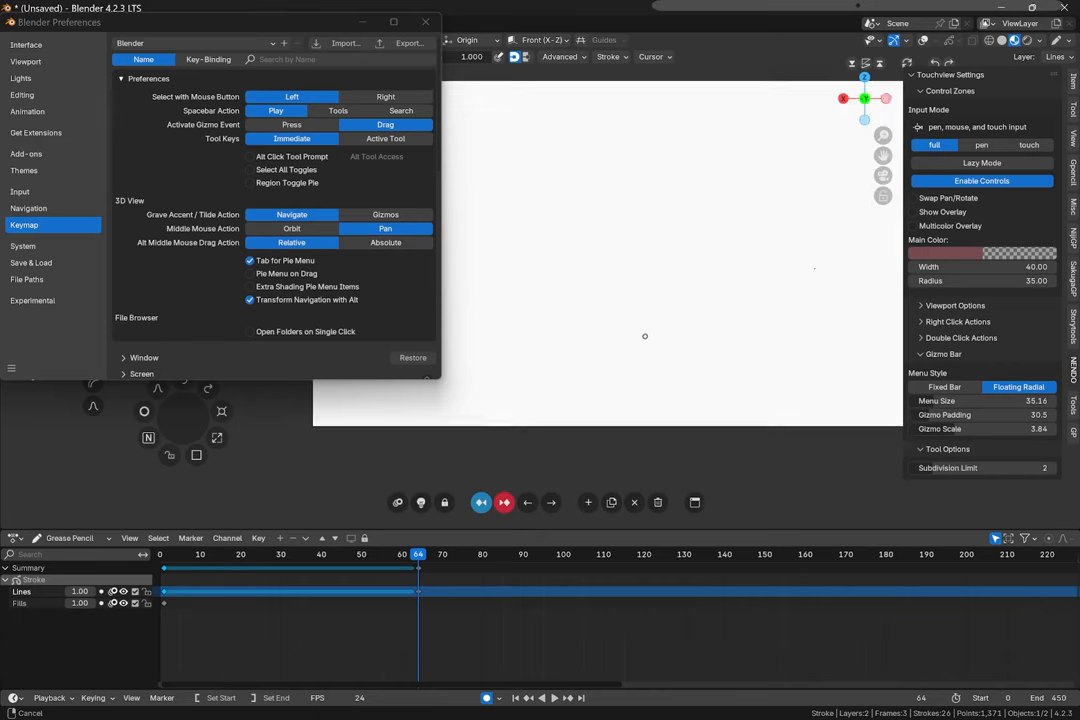
{"action": "left_click", "coordinate": [426, 22]}
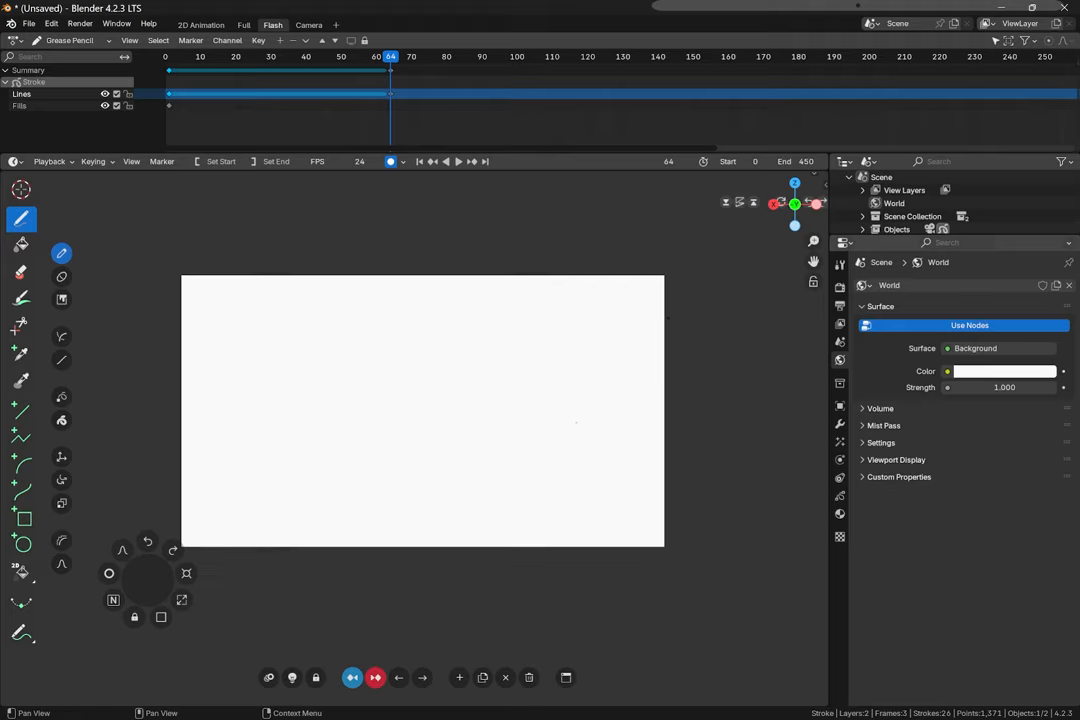
- Make the world Surface Color pink and show the Render Properties
{"action": "left_click", "coordinate": [1004, 370]}
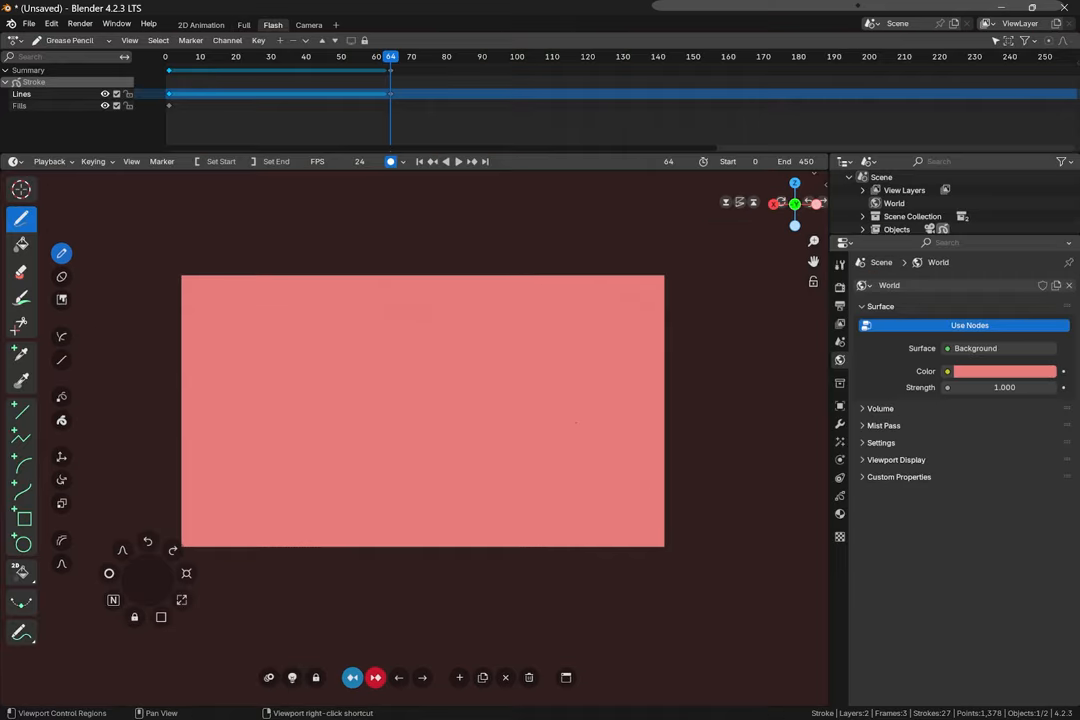
{"action": "left_click", "coordinate": [1004, 370]}
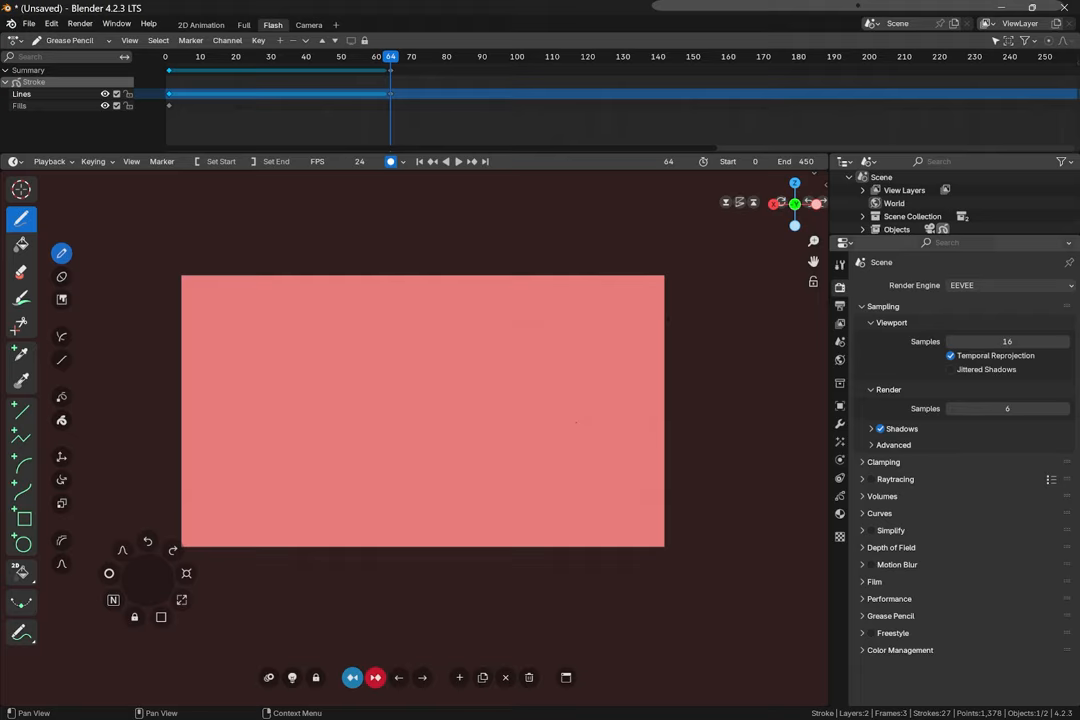
{"action": "left_click", "coordinate": [876, 580]}
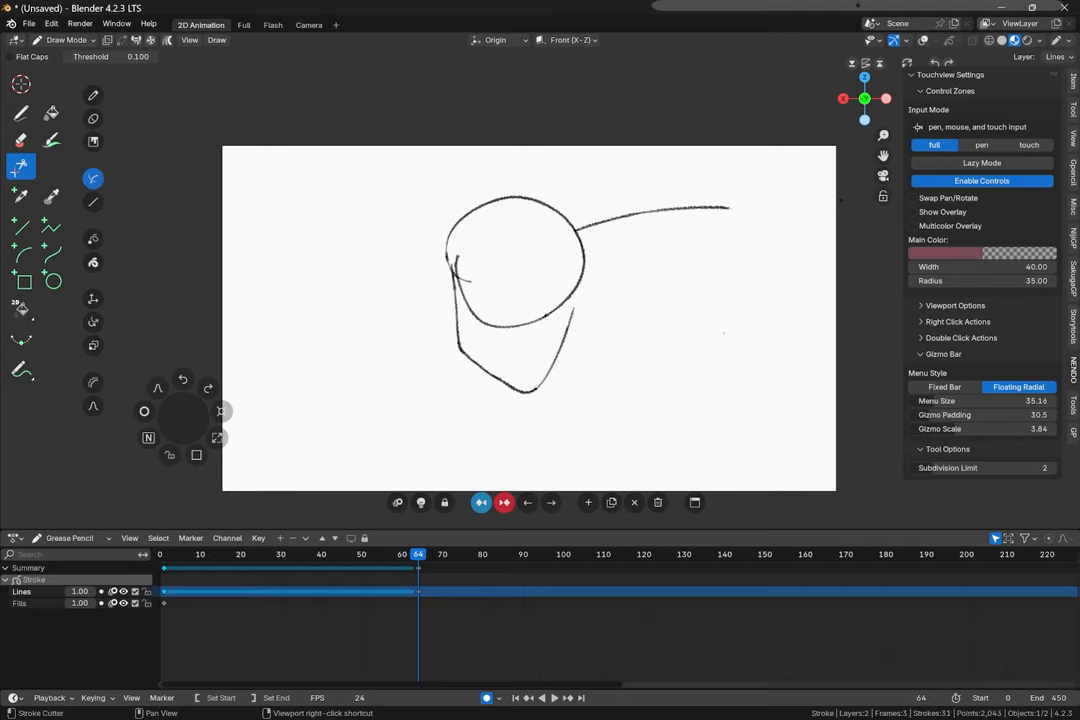
- Cut away the head sketch with the Stroke Cutter and draw an eye with an eyebrow
{"action": "left_click_drag", "start_coordinate": [530, 280], "coordinate": [536, 440]}
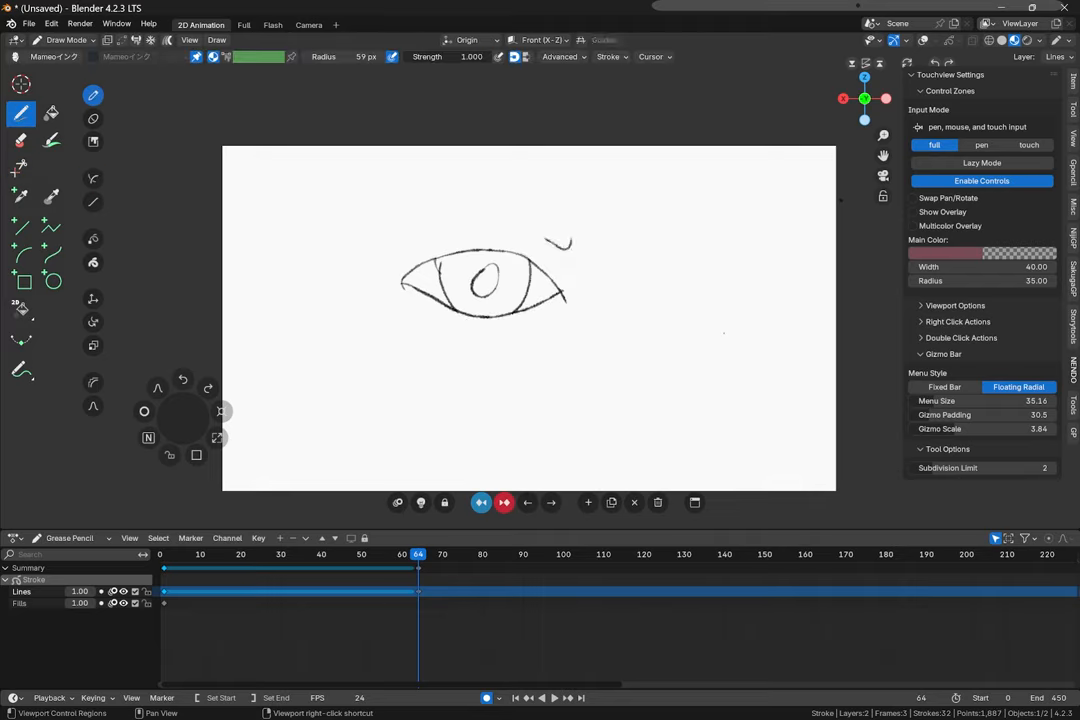
{"action": "left_click_drag", "start_coordinate": [338, 232], "coordinate": [564, 248]}
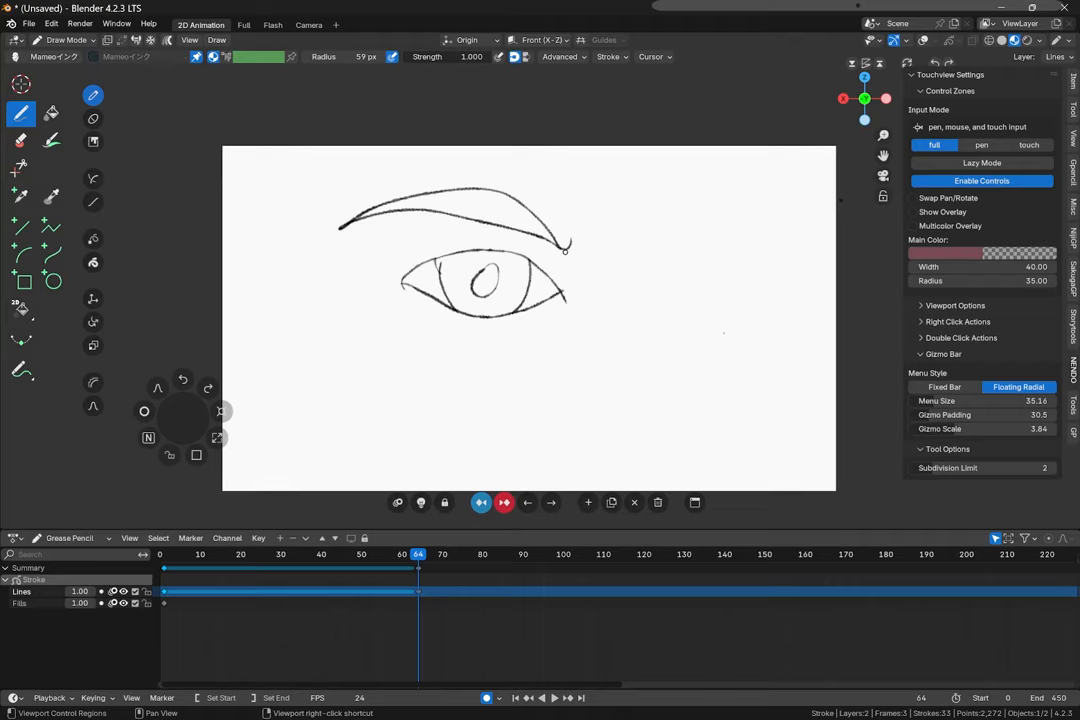
{"action": "left_click_drag", "start_coordinate": [456, 336], "coordinate": [544, 318]}
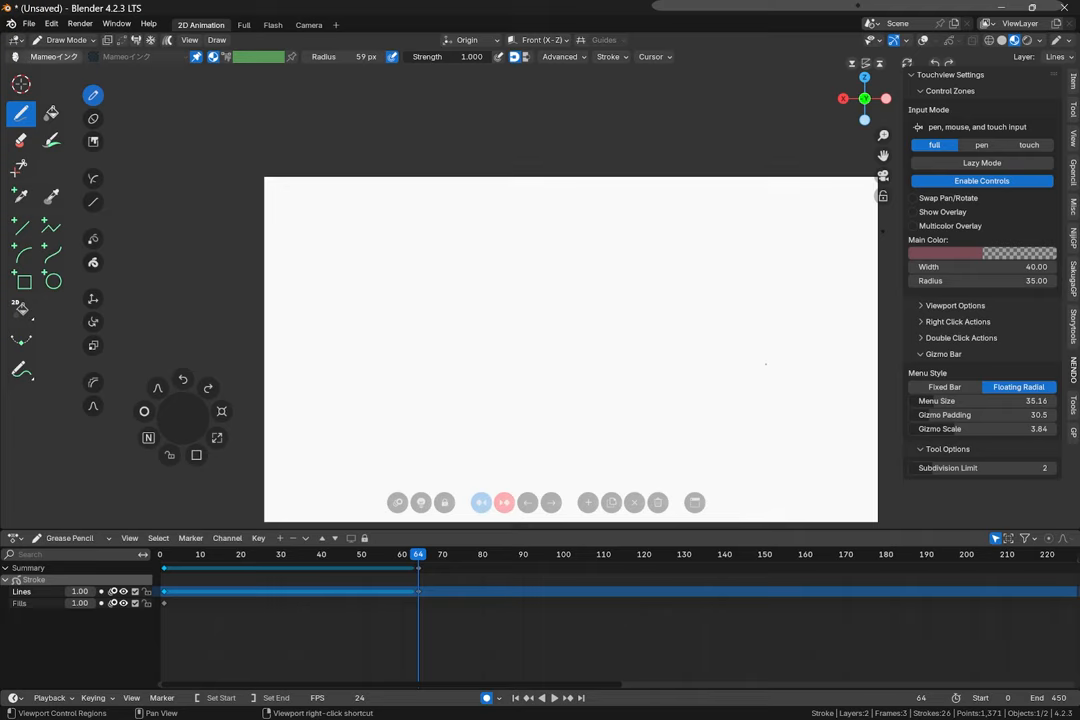
- Choose the Ink Pen Rough brush from the brush asset picker
{"action": "left_click", "coordinate": [44, 56]}
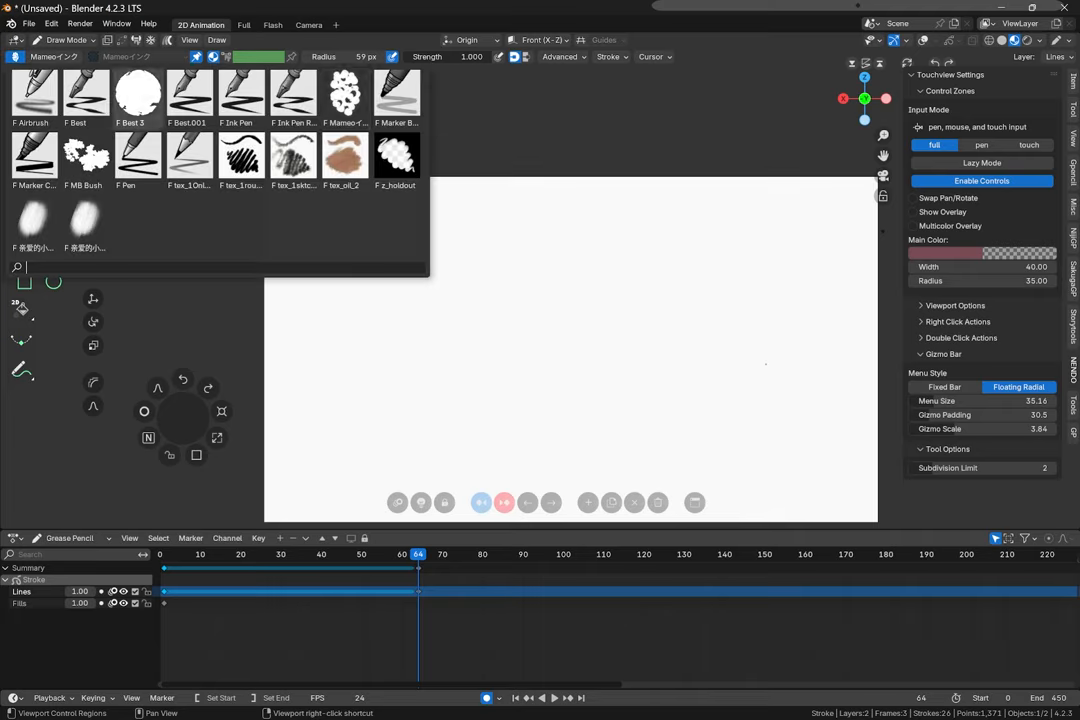
{"action": "left_click", "coordinate": [132, 96]}
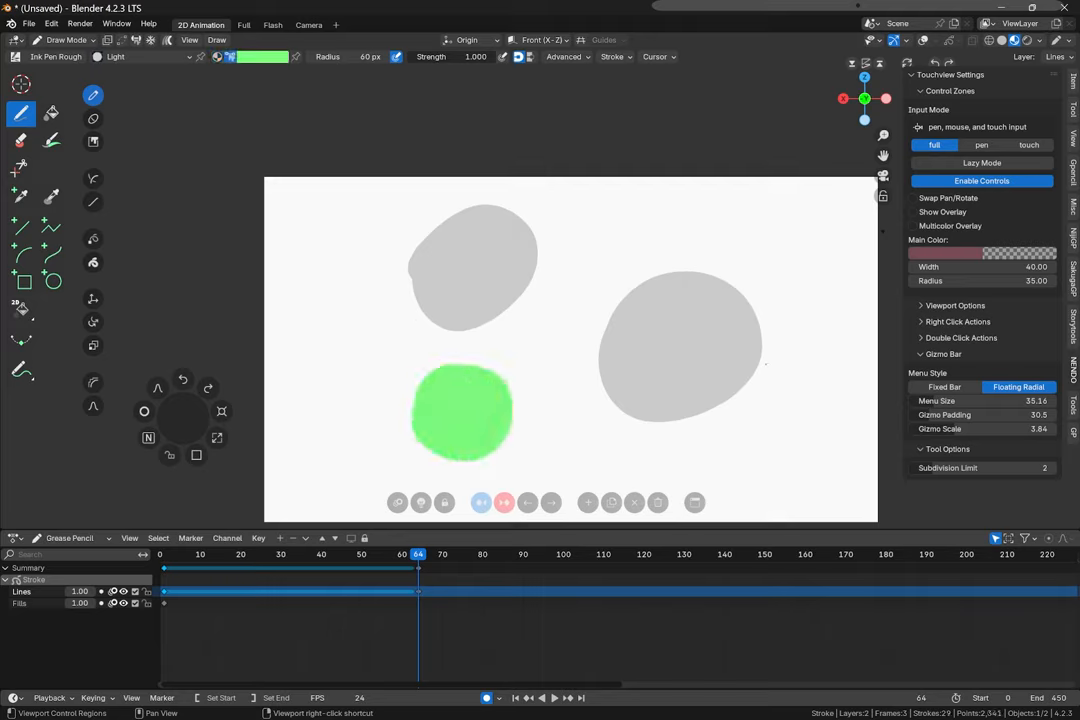
- Switch to the plain Material for painting blobs and ready the colour sampler
{"action": "left_click", "coordinate": [20, 196]}
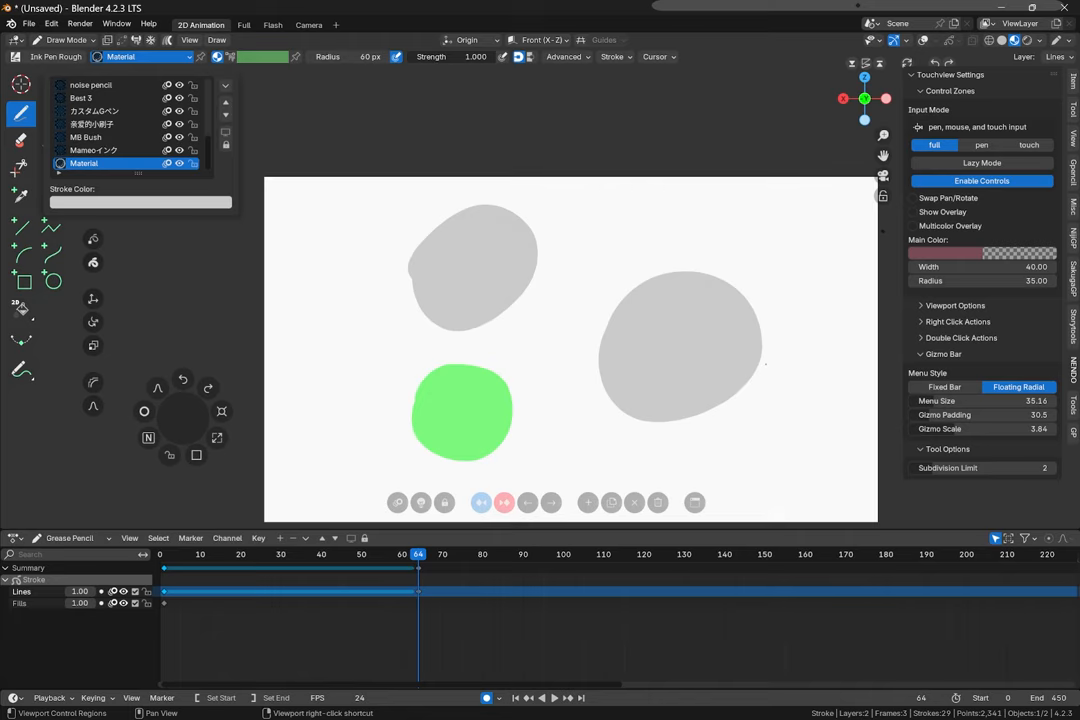
{"action": "double_click", "coordinate": [84, 164]}
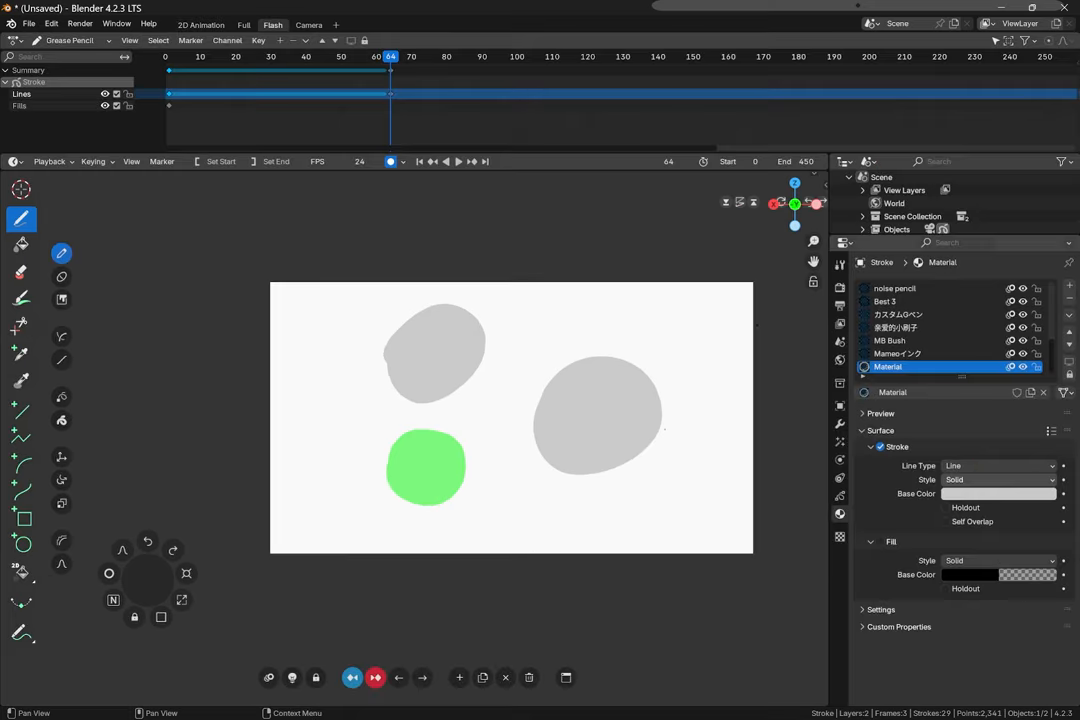
{"action": "left_click", "coordinate": [880, 540]}
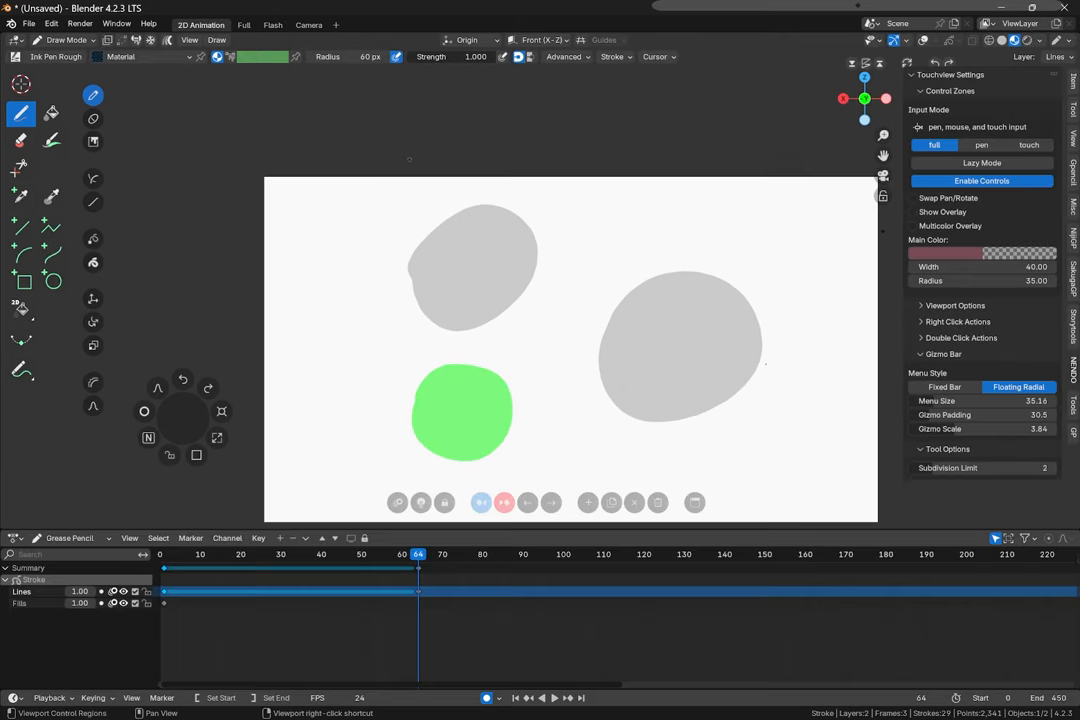
{"action": "left_click", "coordinate": [20, 196]}
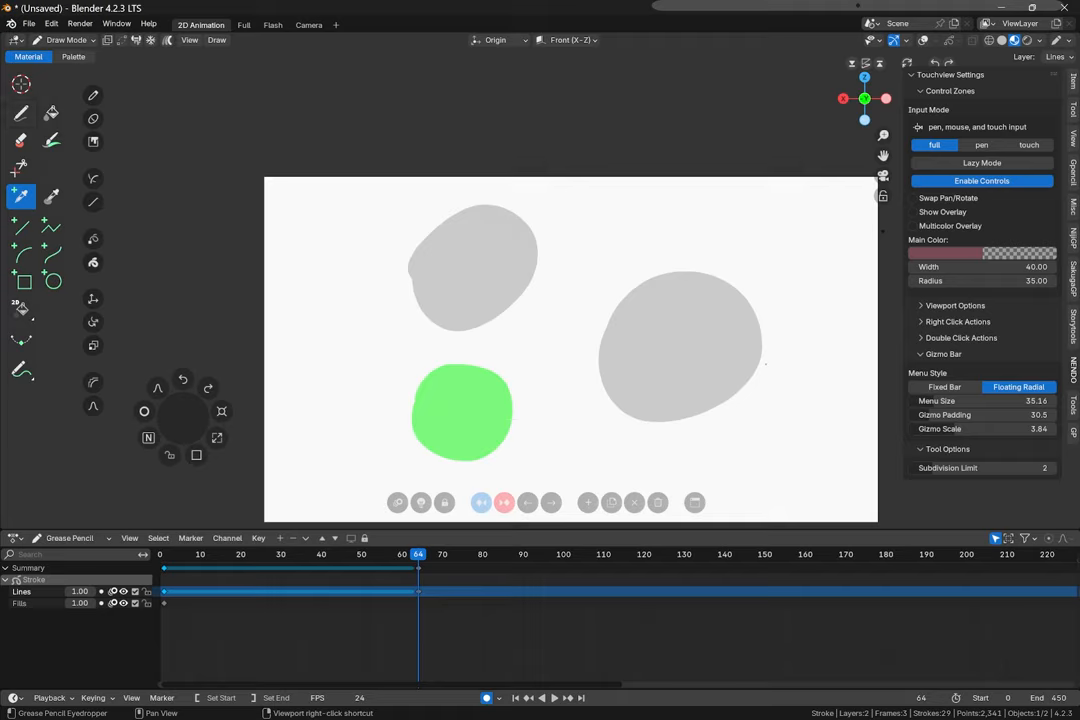
- Sample the green shape into Material.001 and paint another green shape with it
{"action": "left_click", "coordinate": [72, 56]}
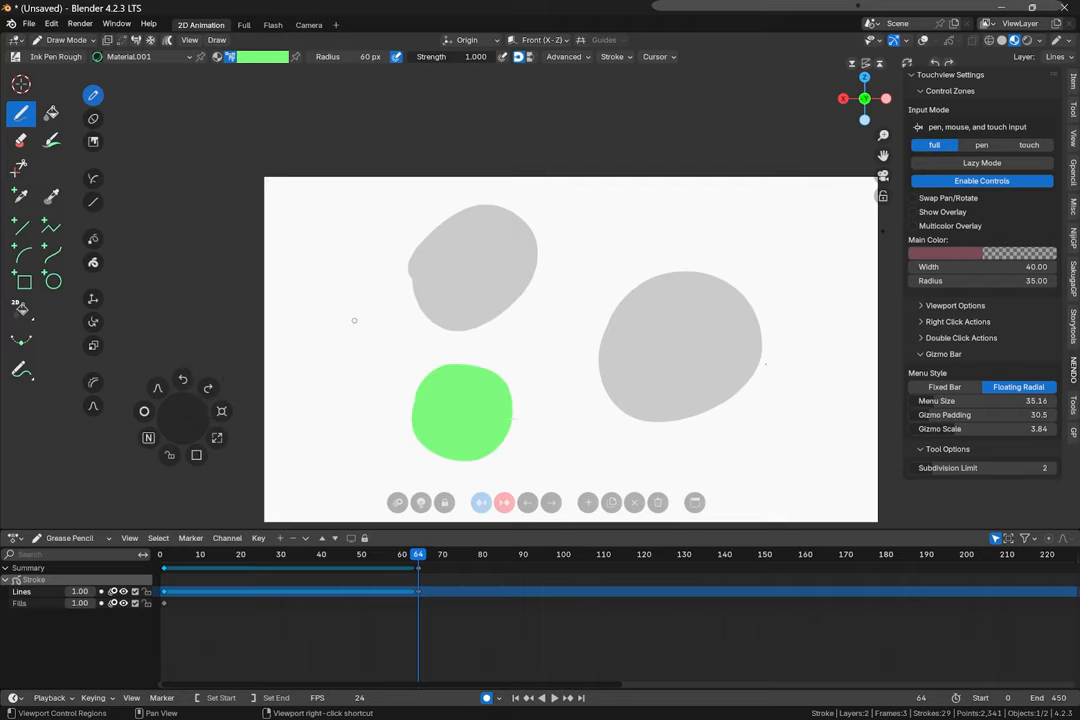
{"action": "left_click_drag", "start_coordinate": [324, 264], "coordinate": [360, 244]}
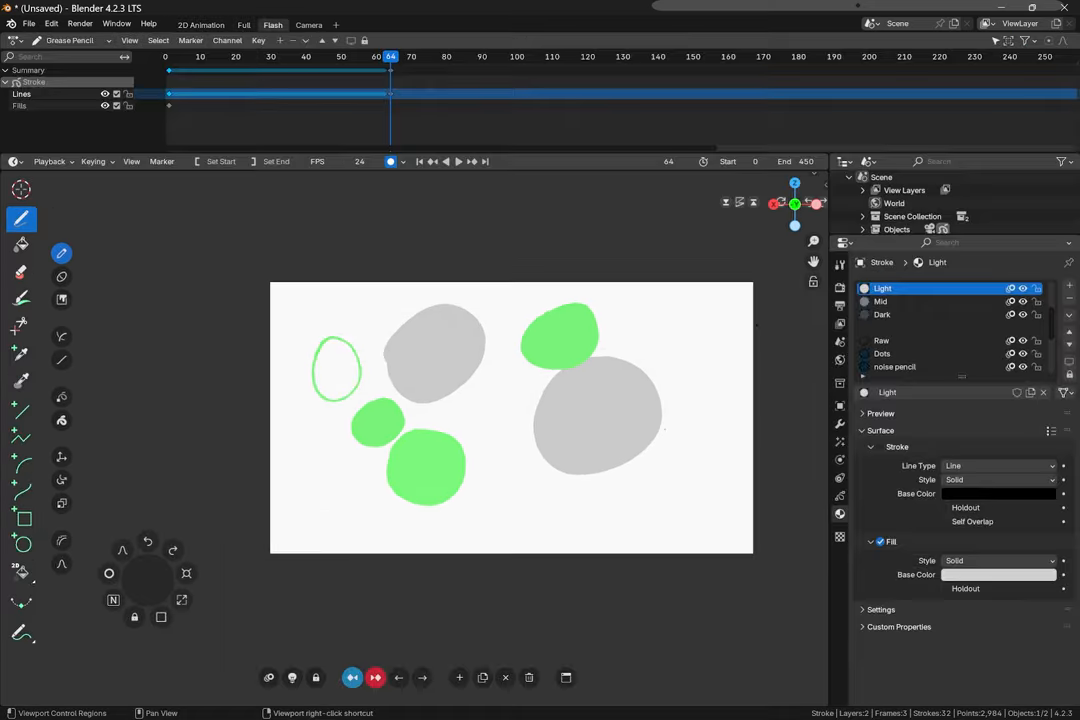
- Make the Mid material active for drawing inside the grey blob and show the render settings
{"action": "left_click", "coordinate": [944, 588]}
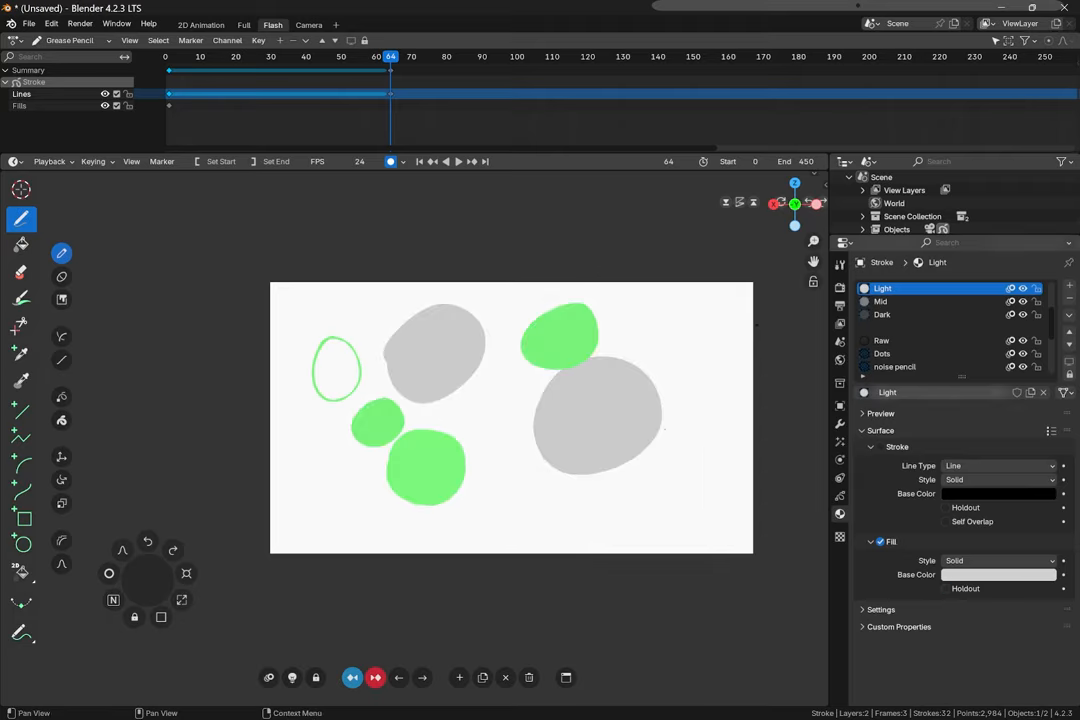
{"action": "left_click", "coordinate": [900, 300]}
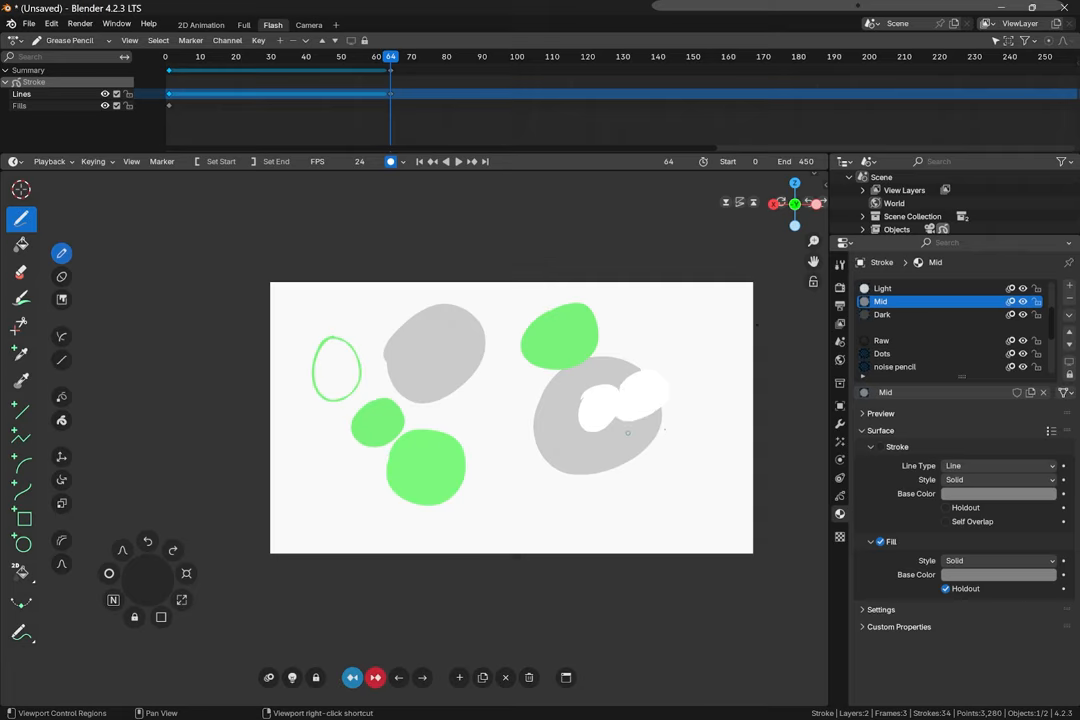
{"action": "left_click", "coordinate": [308, 24]}
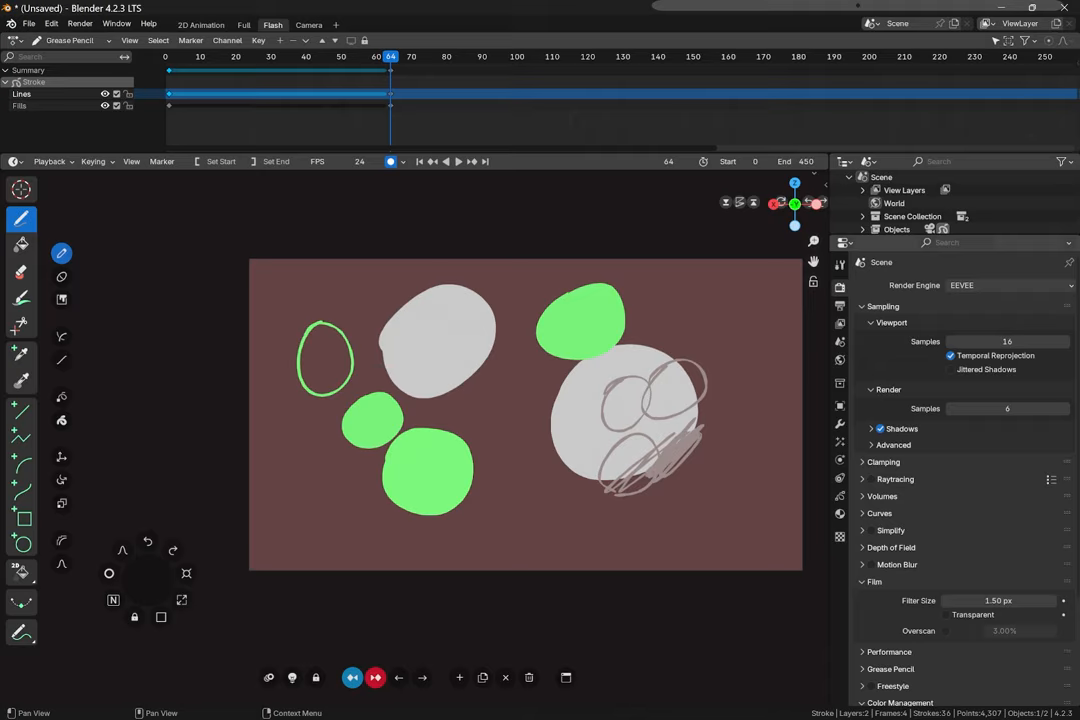
- Erase the rough sketch strokes and switch to Sculpt Mode
{"action": "left_click", "coordinate": [20, 570]}
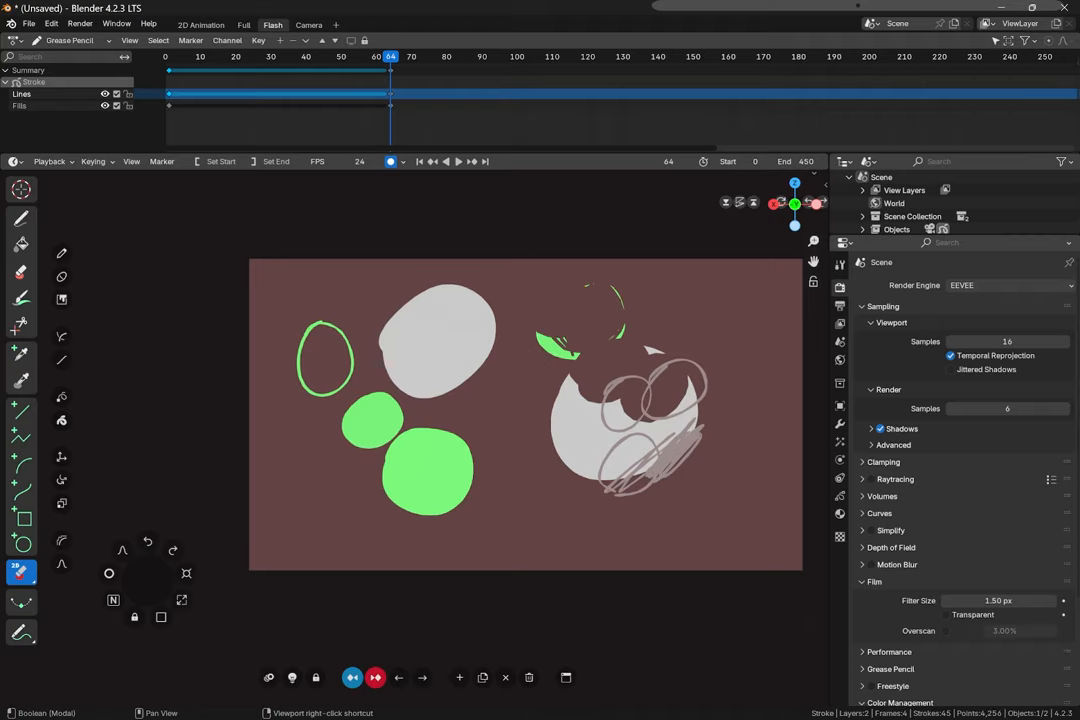
{"action": "left_click", "coordinate": [200, 24]}
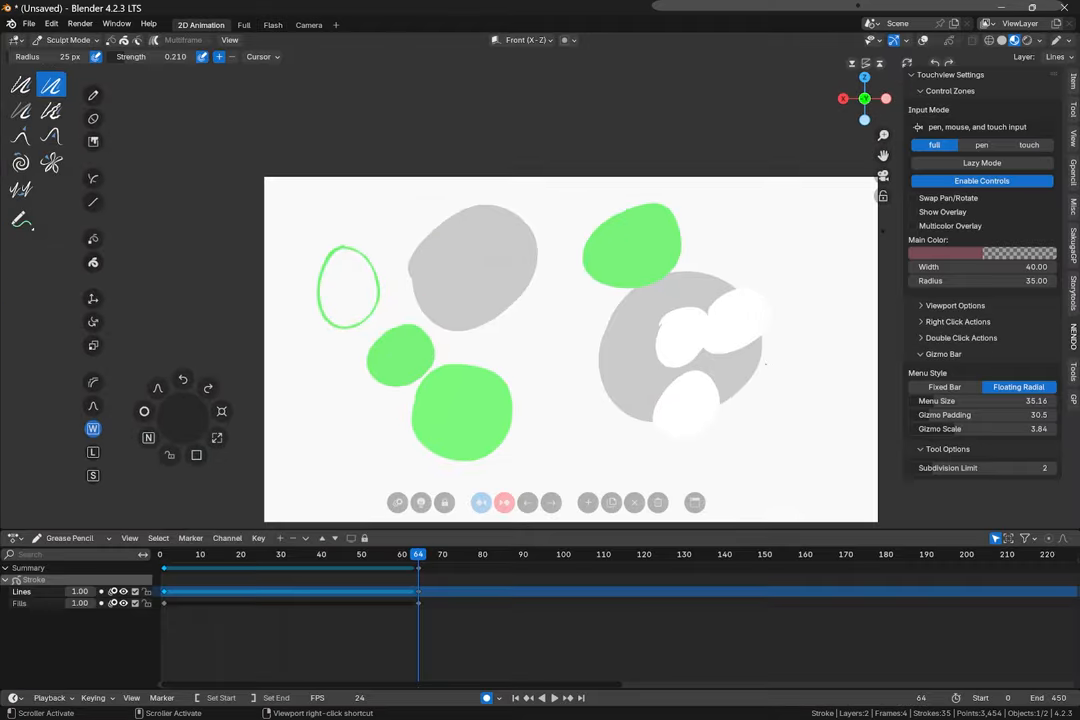
{"action": "mouse_move", "coordinate": [632, 312]}
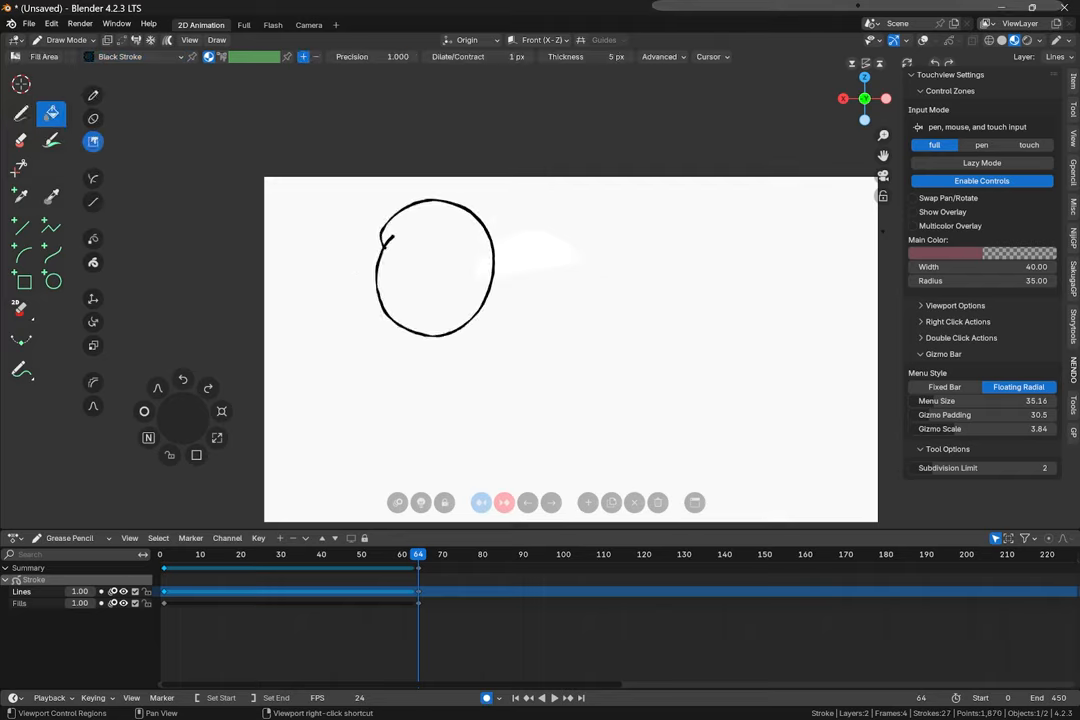
- Set the Fill tool's boundary and layer options in its advanced settings
{"action": "left_click", "coordinate": [660, 56]}
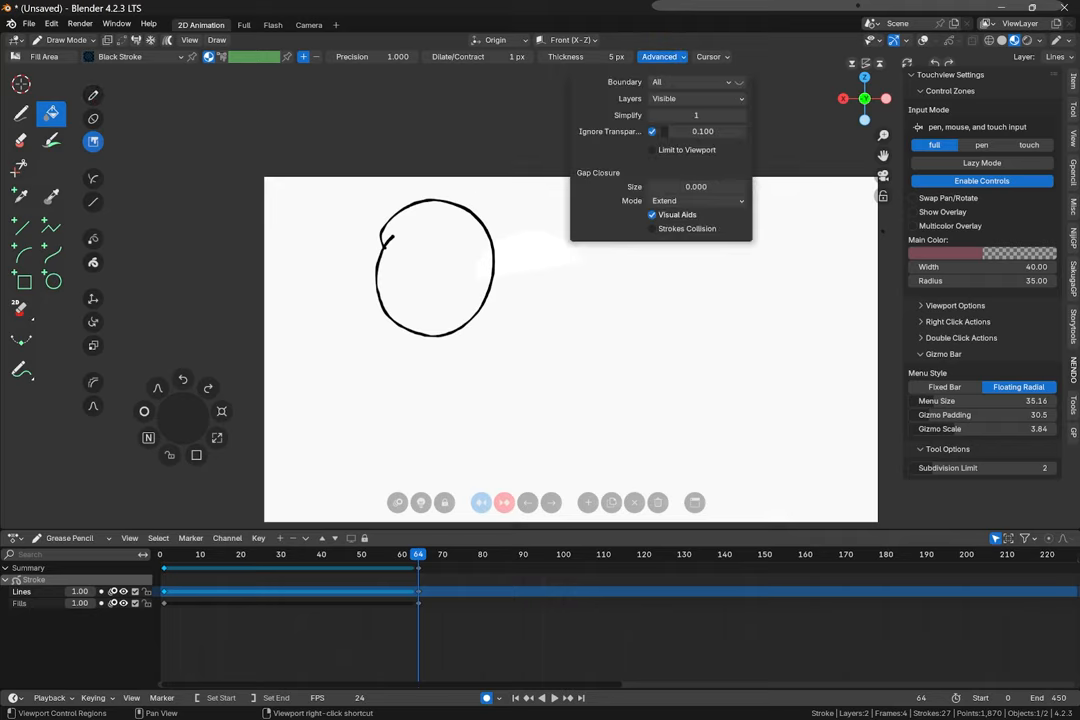
{"action": "left_click", "coordinate": [738, 82]}
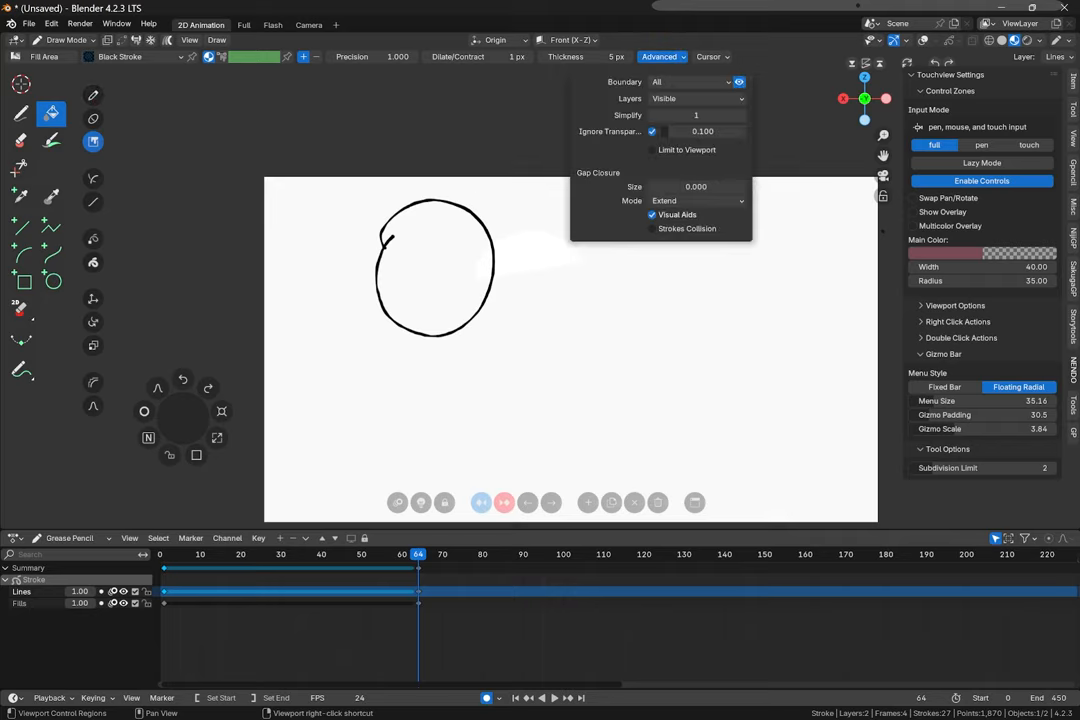
{"action": "mouse_move", "coordinate": [740, 82]}
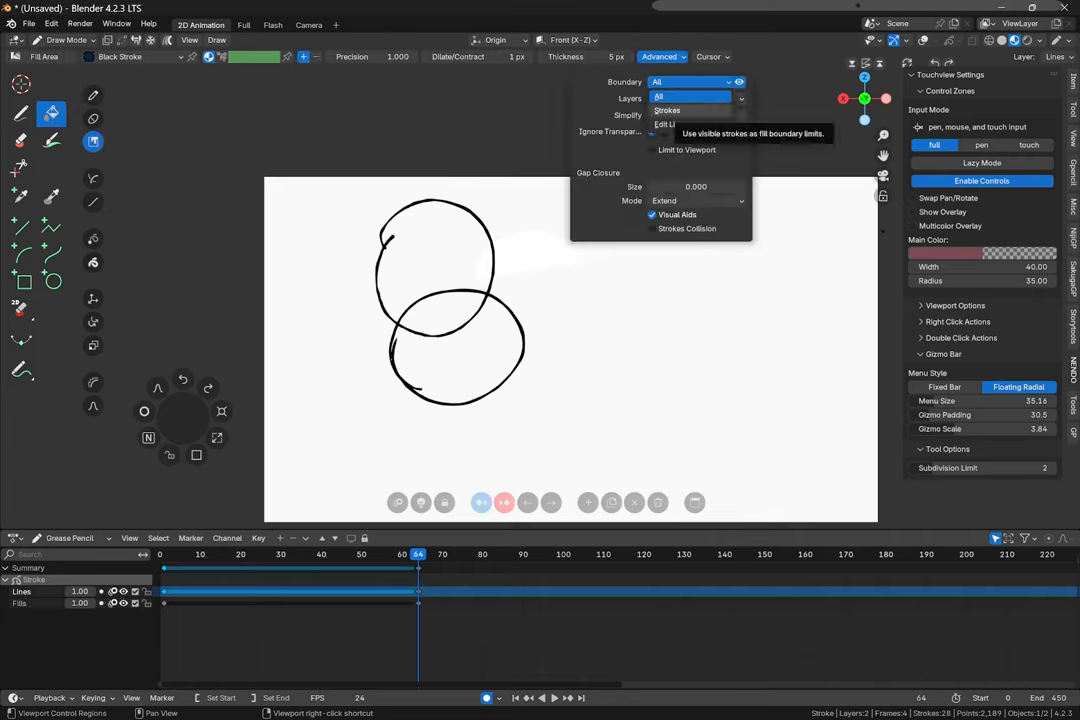
{"action": "left_click", "coordinate": [696, 98]}
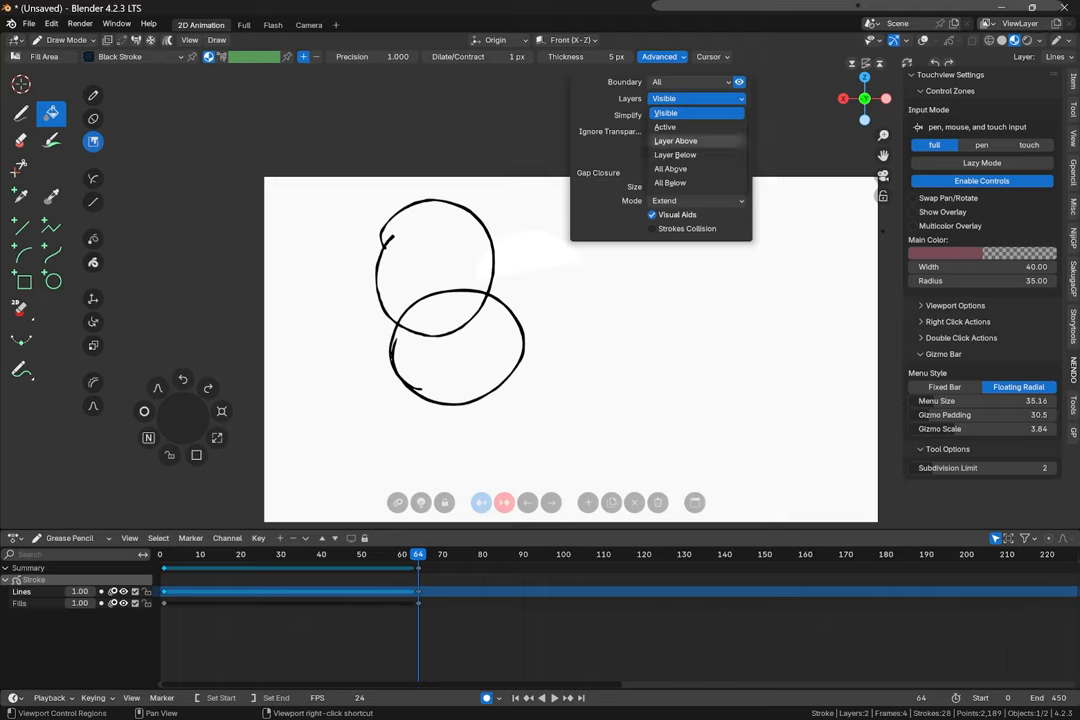
{"action": "left_click", "coordinate": [664, 98]}
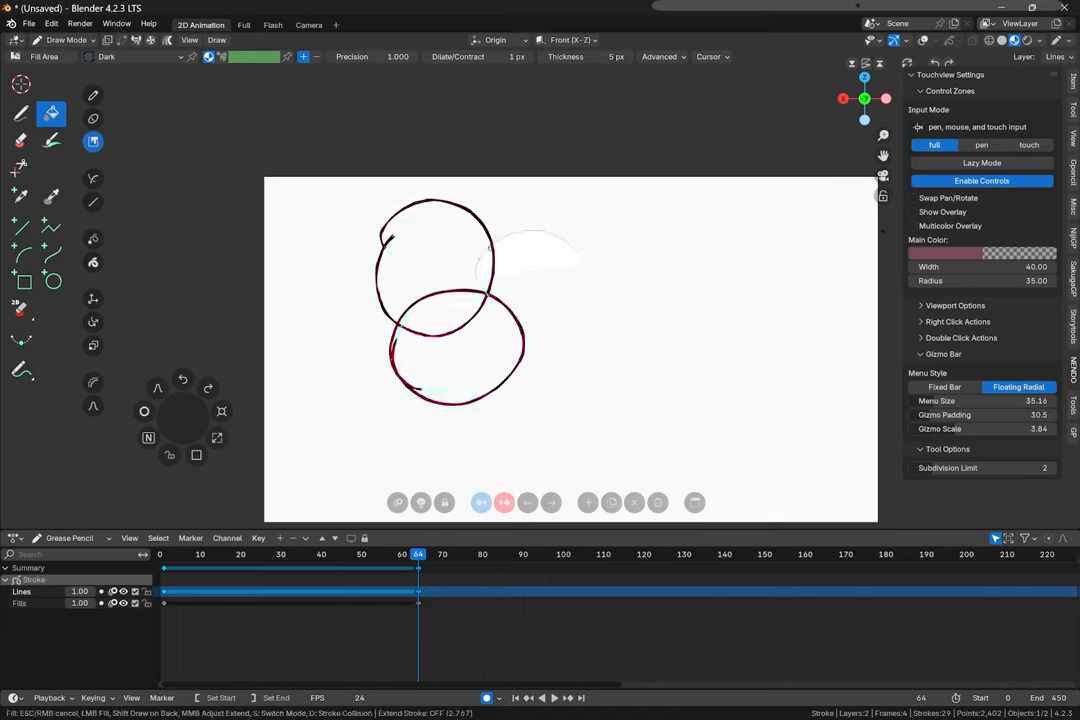
- Fill both overlapping circles solid dark grey
{"action": "left_click", "coordinate": [436, 256]}
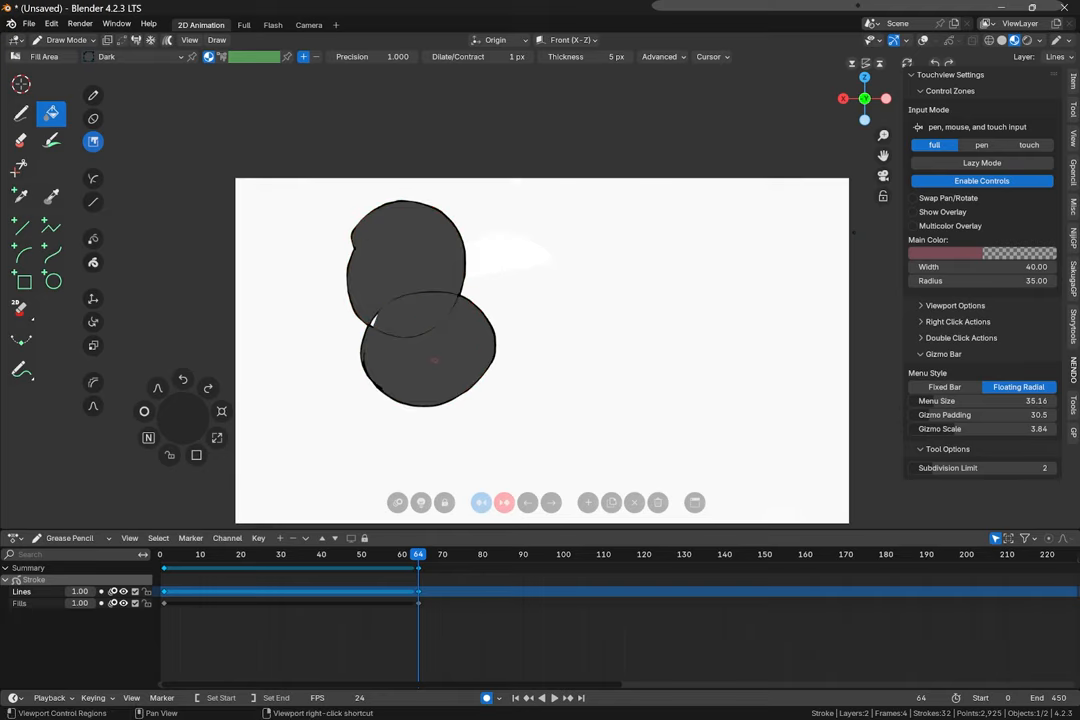
{"action": "left_click", "coordinate": [662, 56]}
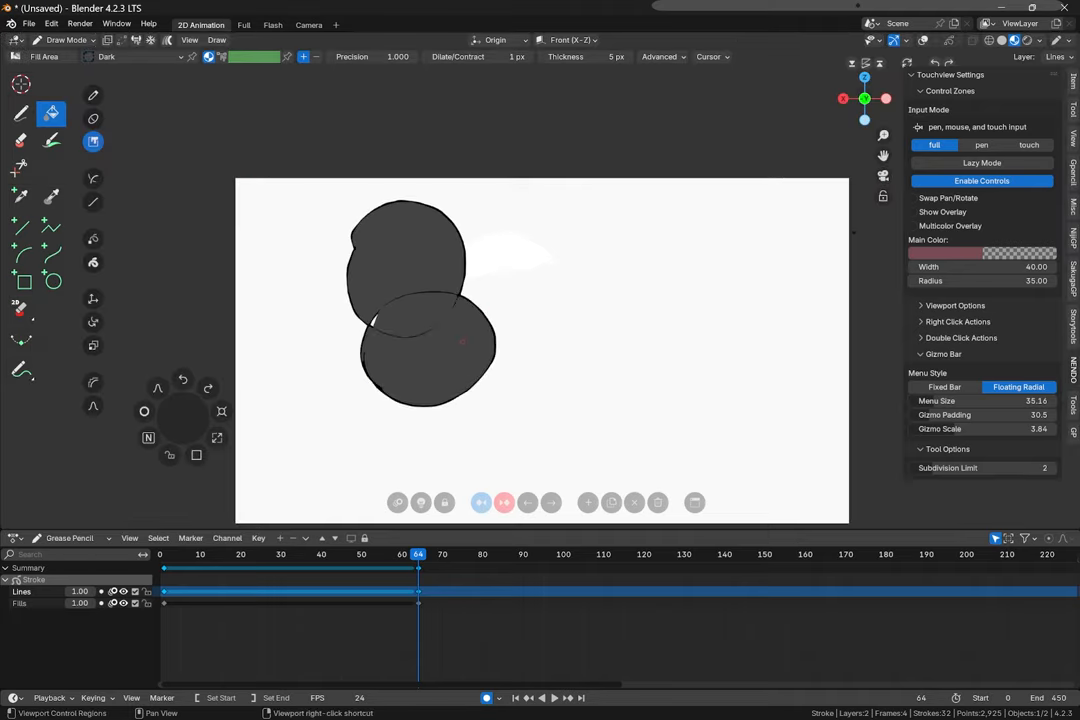
{"action": "left_click", "coordinate": [660, 56]}
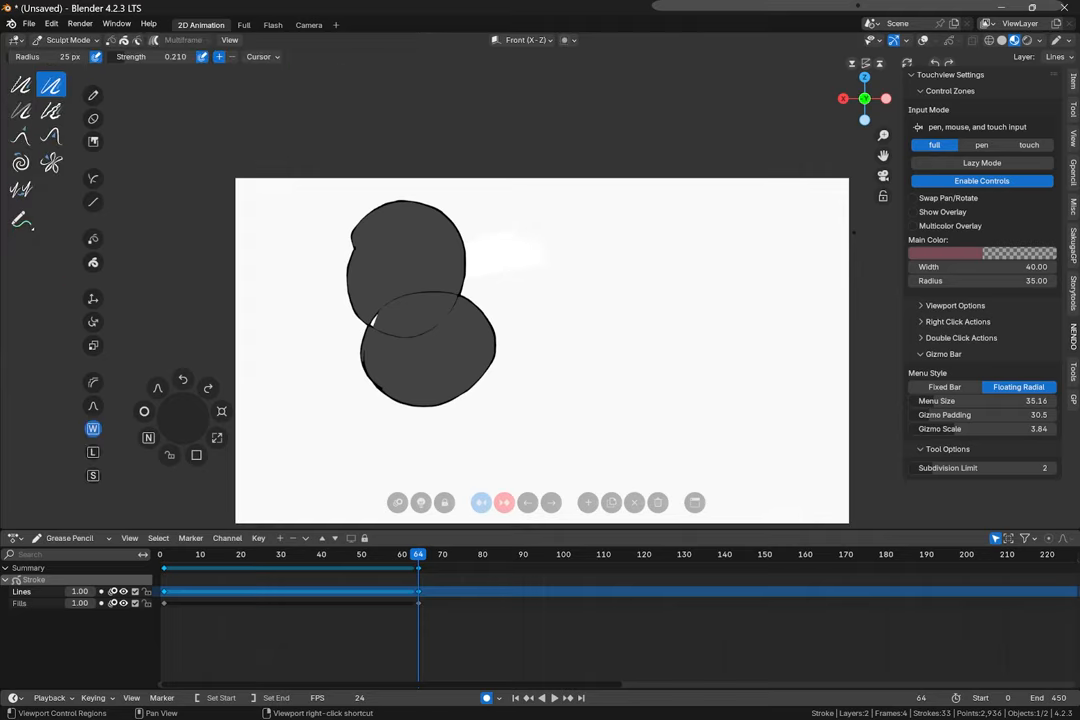
{"action": "mouse_move", "coordinate": [52, 84]}
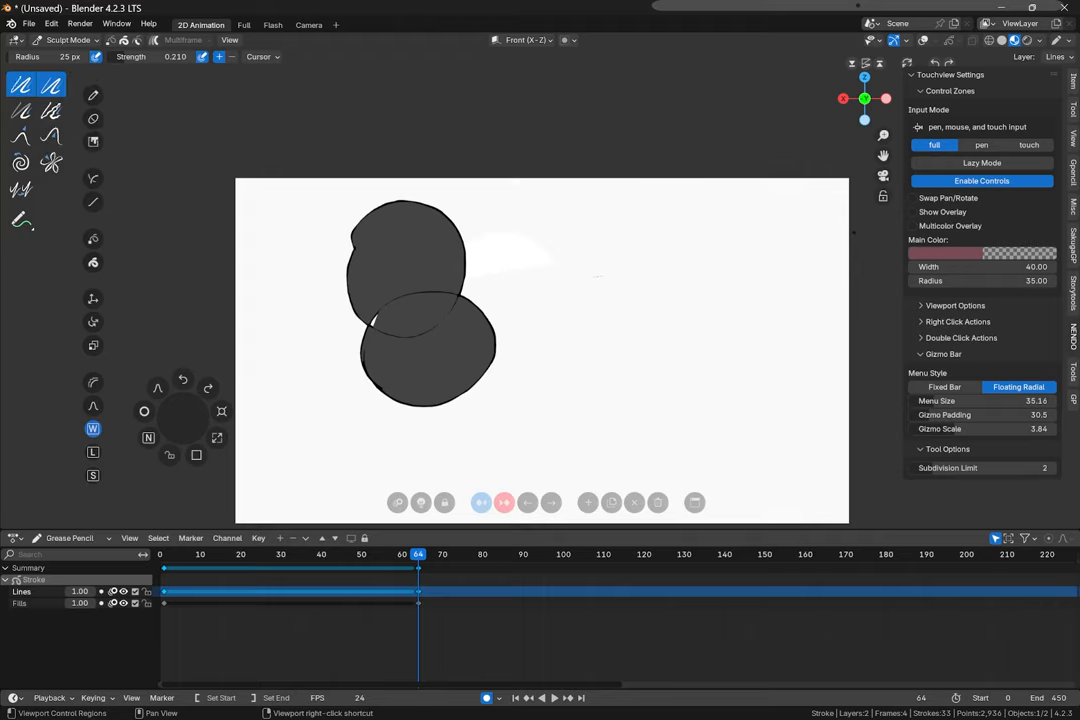
- Pick a sculpt brush after entering Sculpt Mode
{"action": "left_click", "coordinate": [92, 382]}
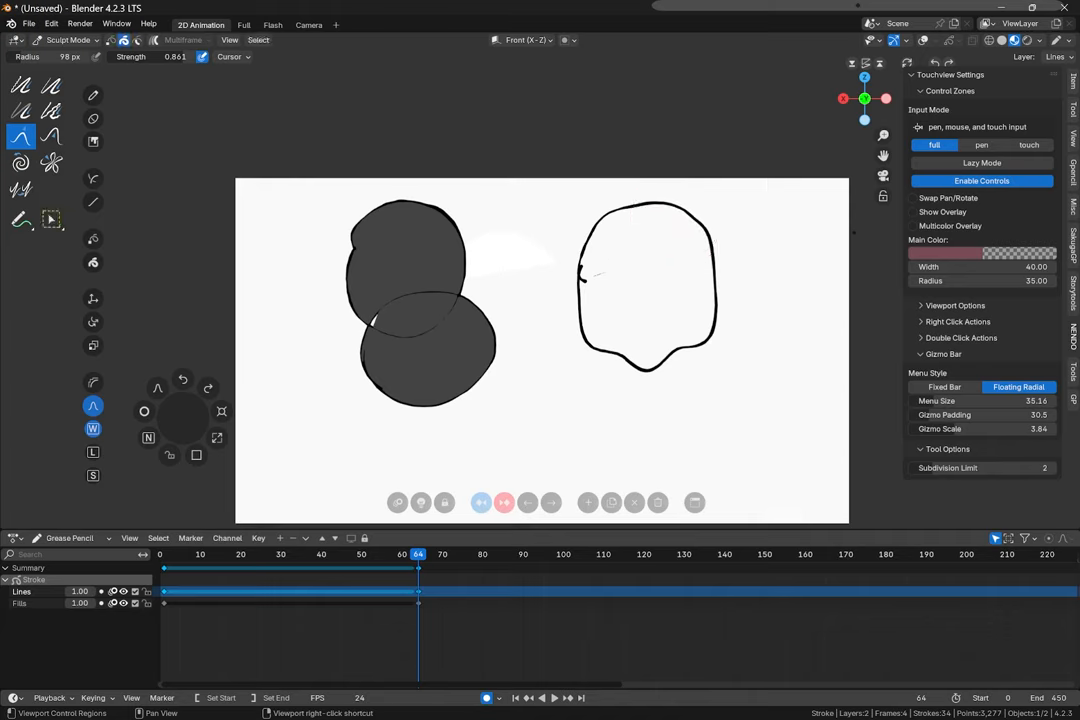
- Select the rounded outline, push its right edge into a wavy shape, and mirror the canvas view
{"action": "left_click", "coordinate": [52, 218]}
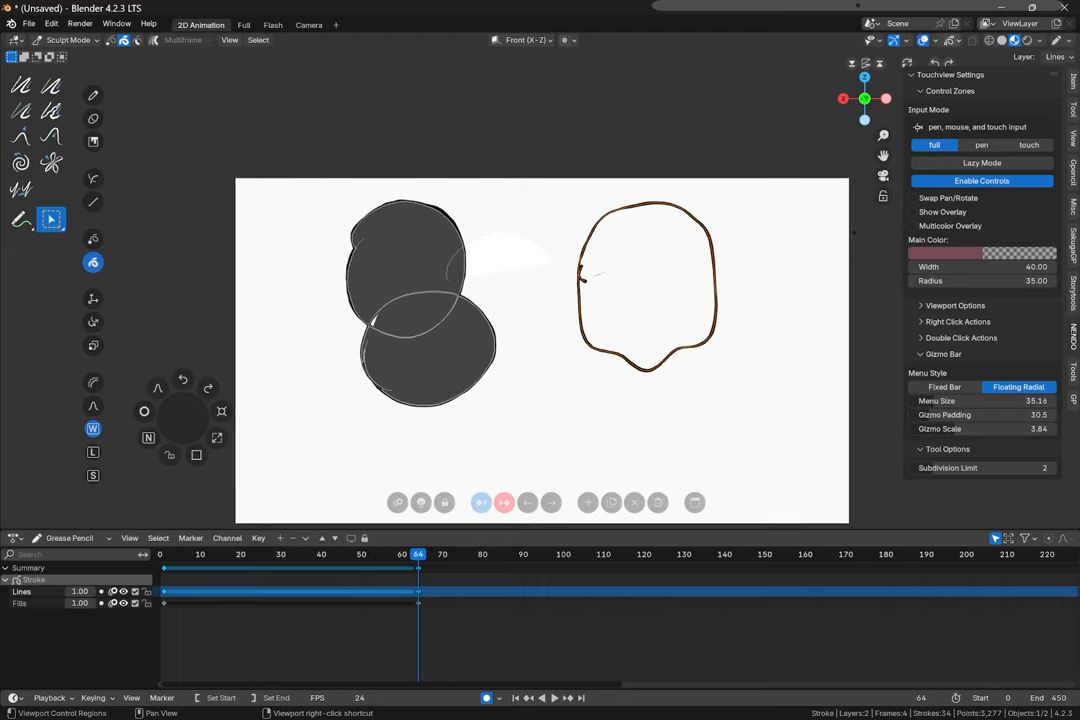
{"action": "mouse_move", "coordinate": [924, 40]}
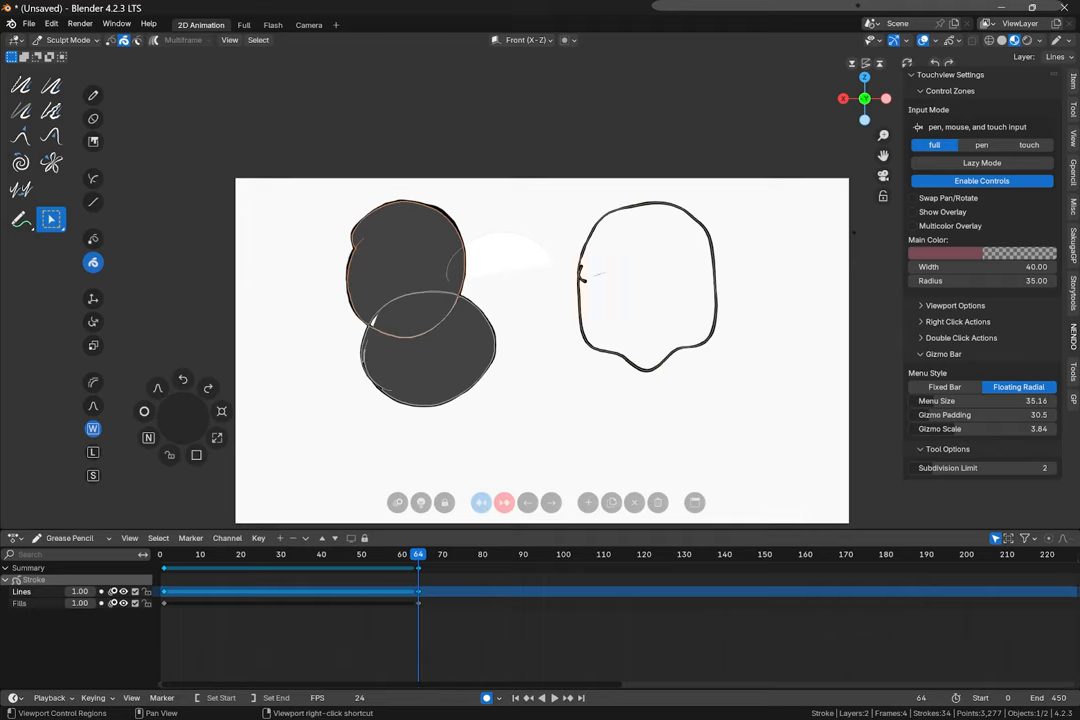
{"action": "left_click", "coordinate": [50, 136]}
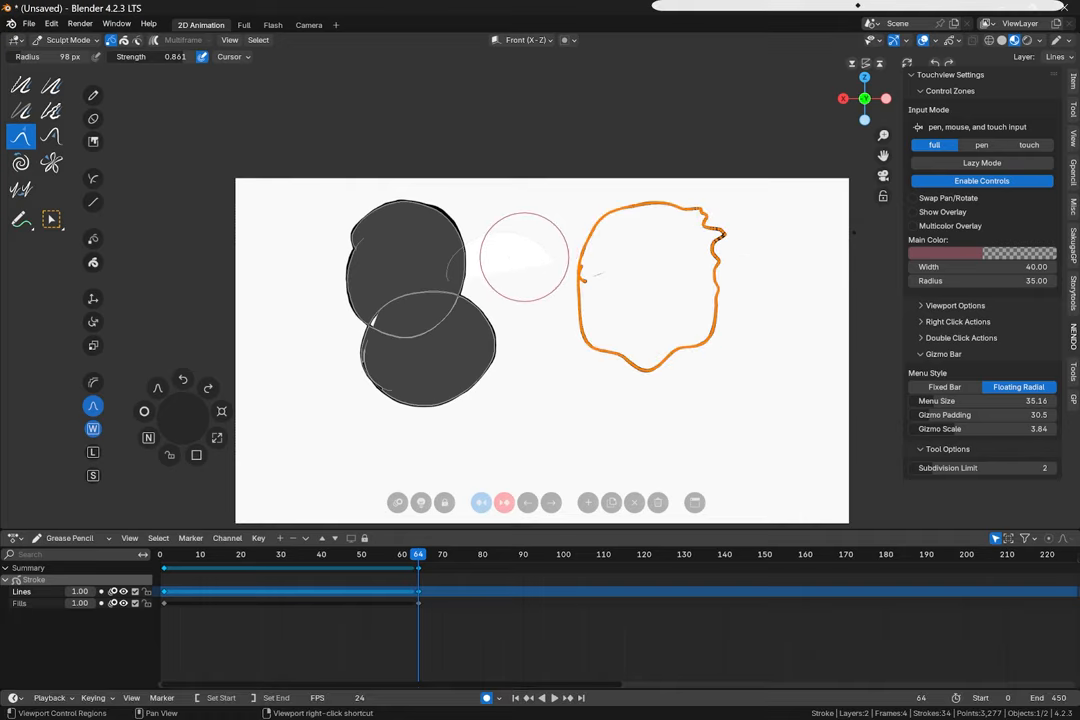
{"action": "left_click", "coordinate": [52, 24]}
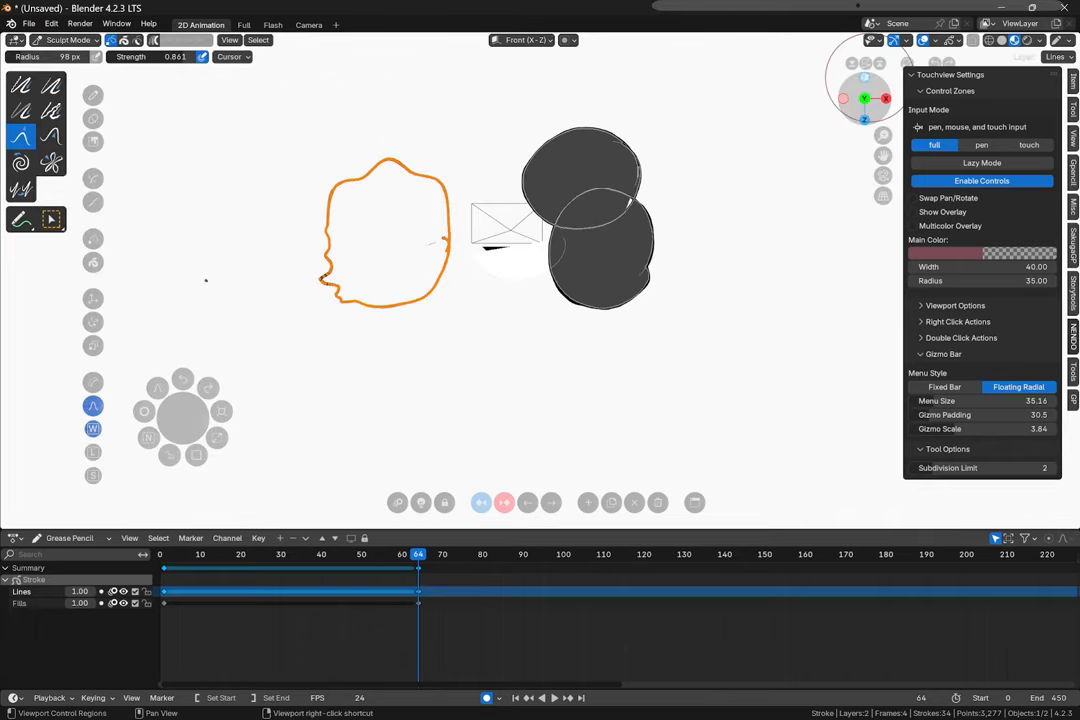
- Browse Preferences: filter the Add-ons list by 'G' for Grease Pencil add-ons, then view the System section
{"action": "left_click", "coordinate": [52, 24]}
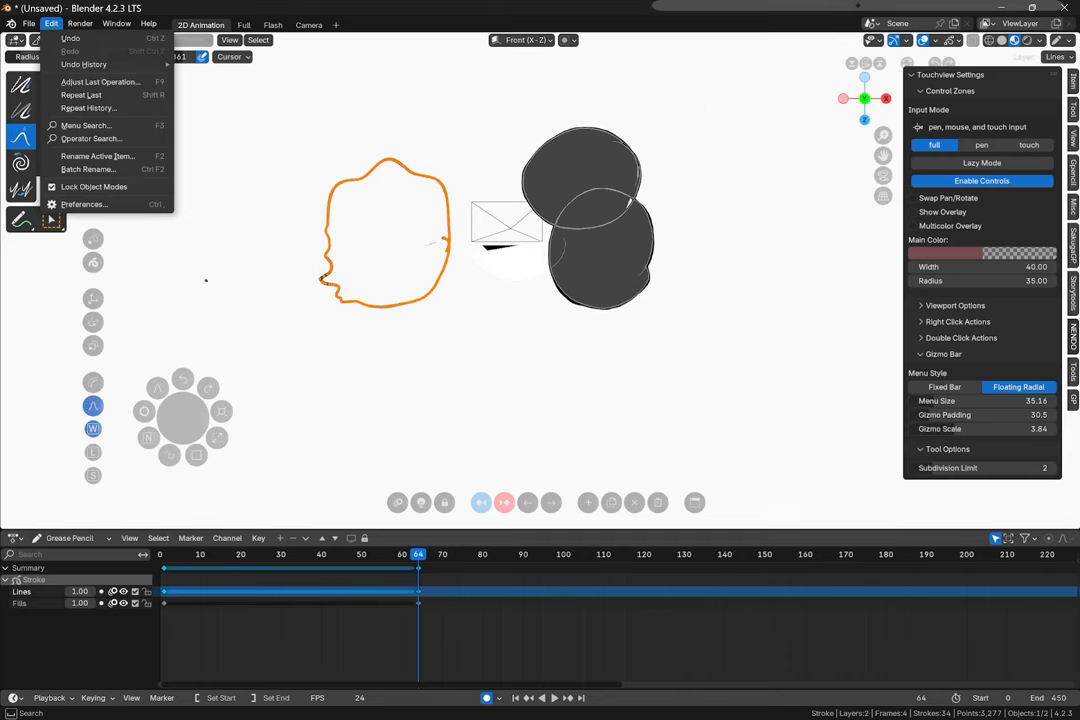
{"action": "left_click", "coordinate": [84, 204]}
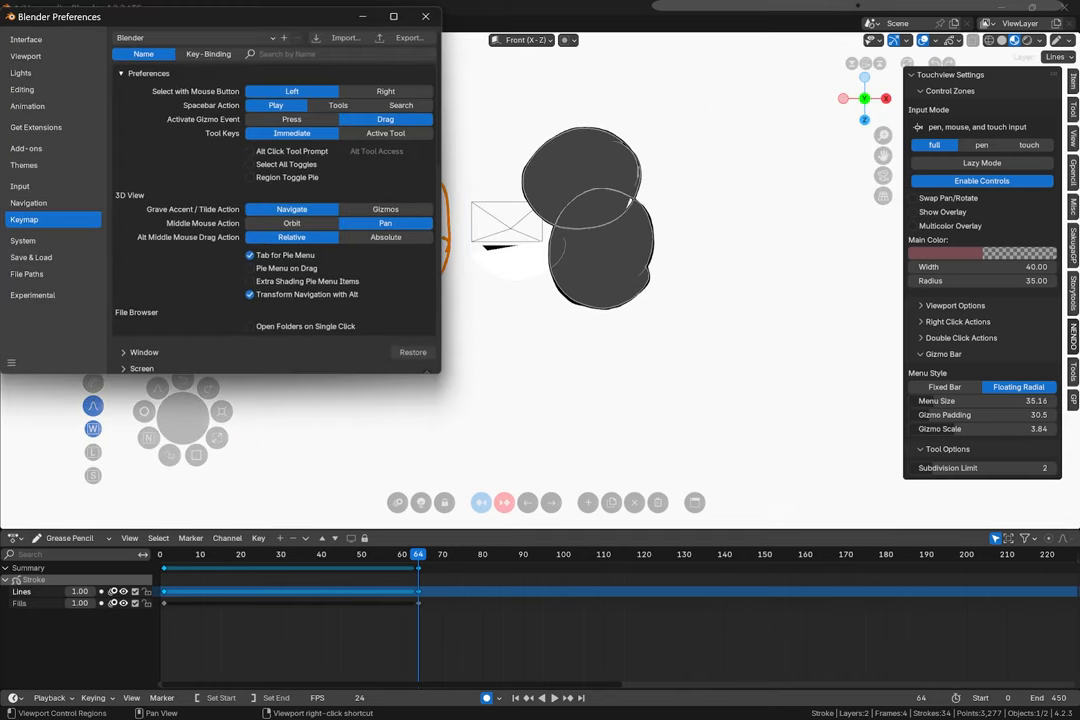
{"action": "left_click", "coordinate": [26, 148]}
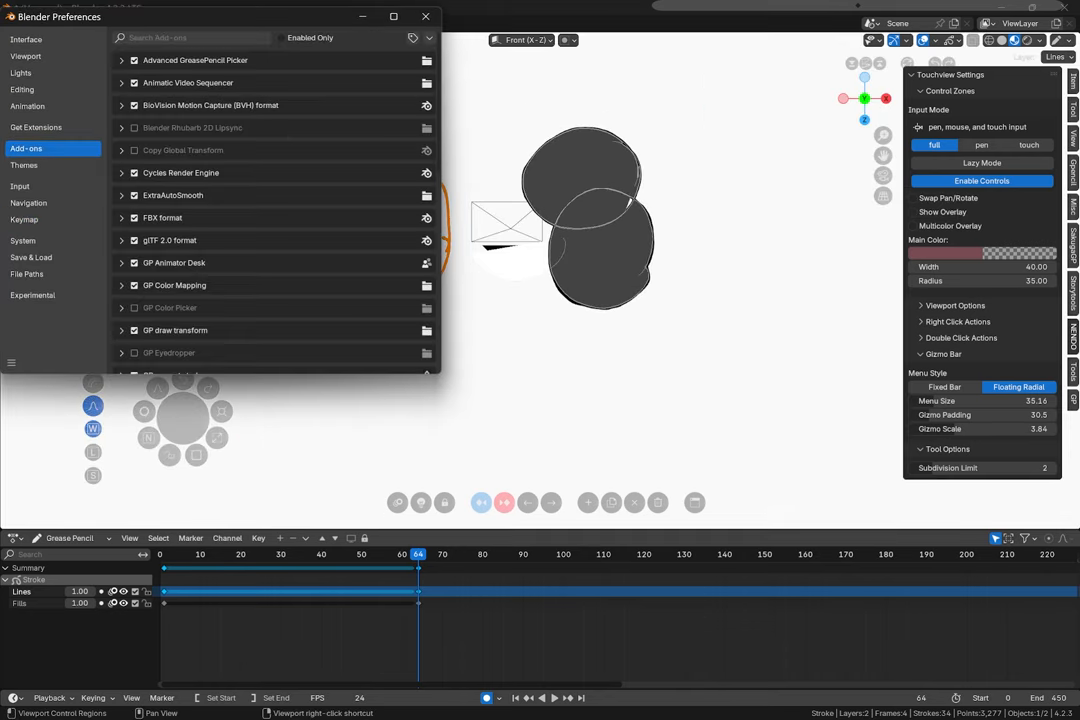
{"action": "type", "text": "G"}
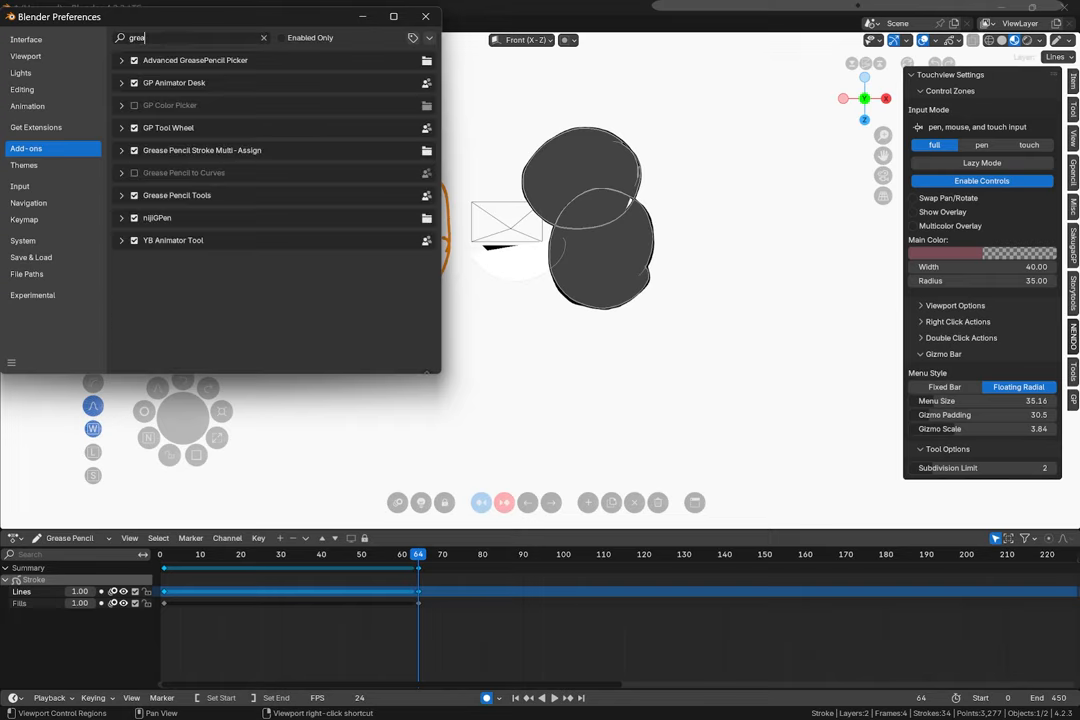
{"action": "left_click", "coordinate": [22, 240]}
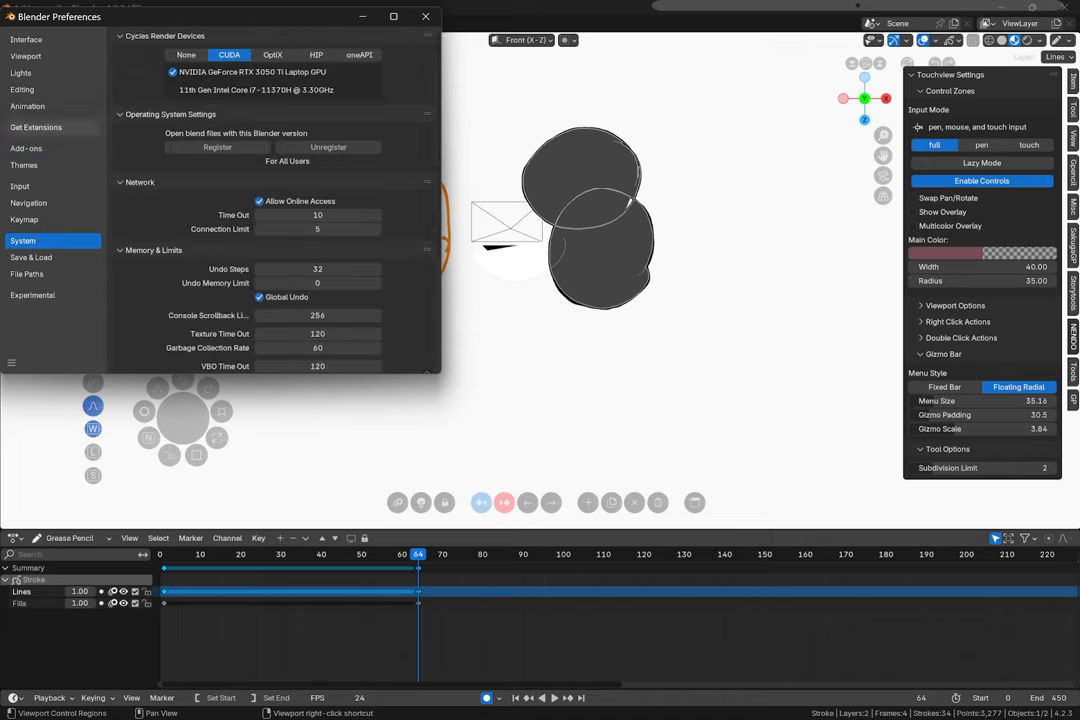
{"action": "left_click", "coordinate": [36, 128]}
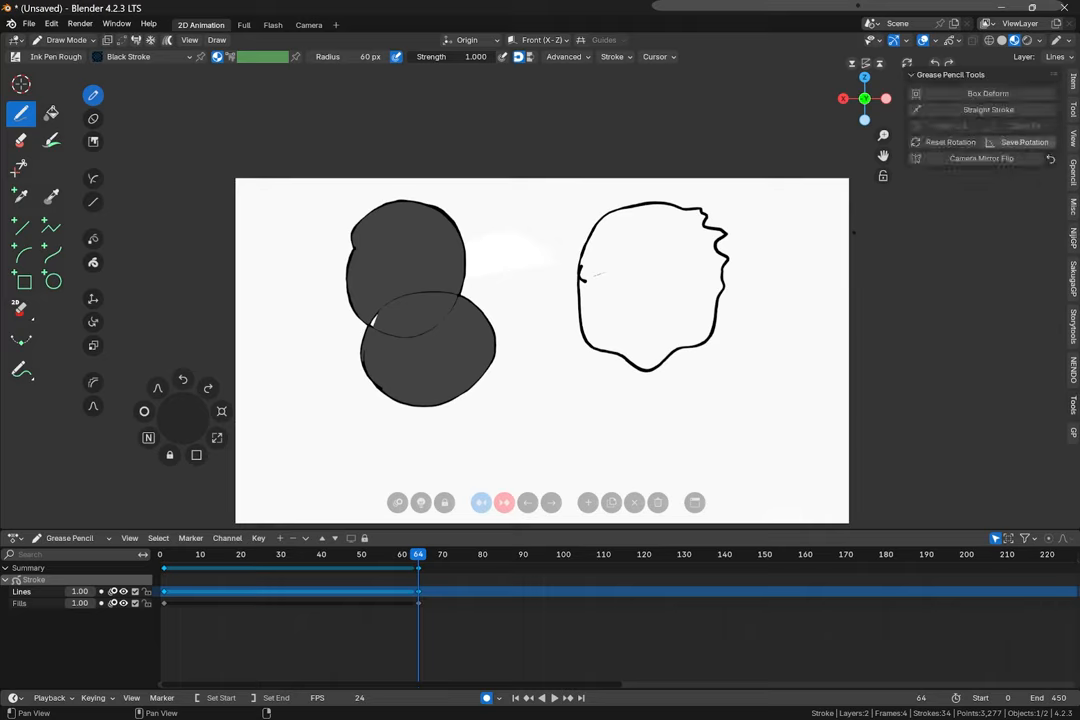
- Reshape the outline freehand, then draw a long straight stroke across the lower canvas with Straight Stroke
{"action": "left_click", "coordinate": [980, 94]}
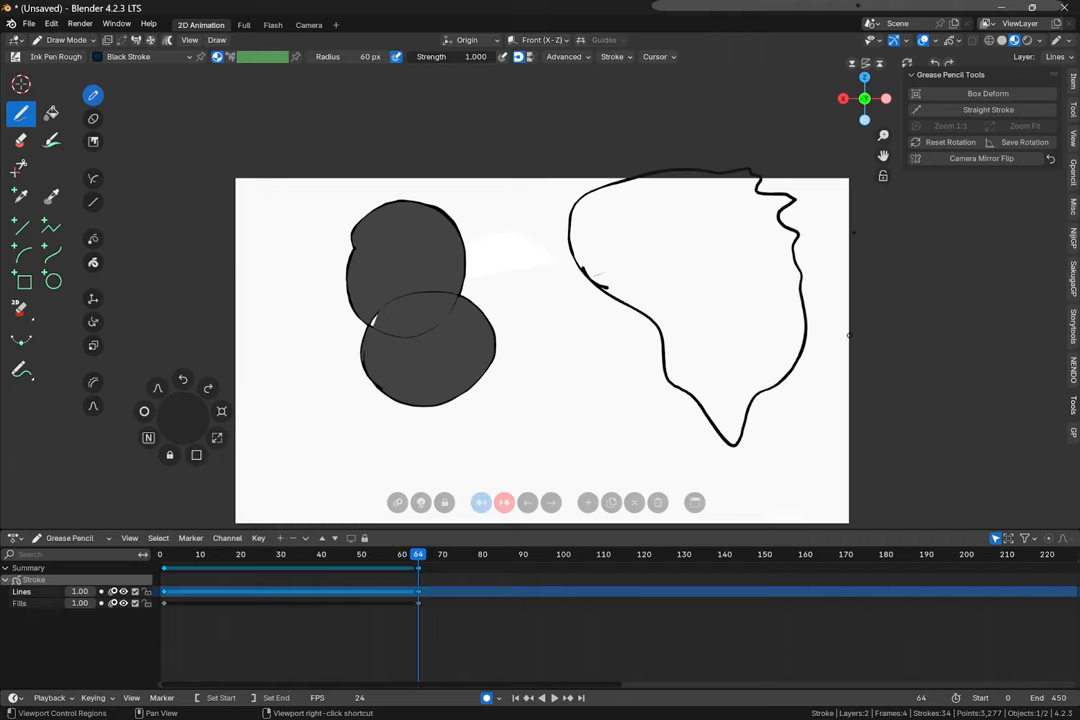
{"action": "left_click_drag", "start_coordinate": [472, 458], "coordinate": [536, 424]}
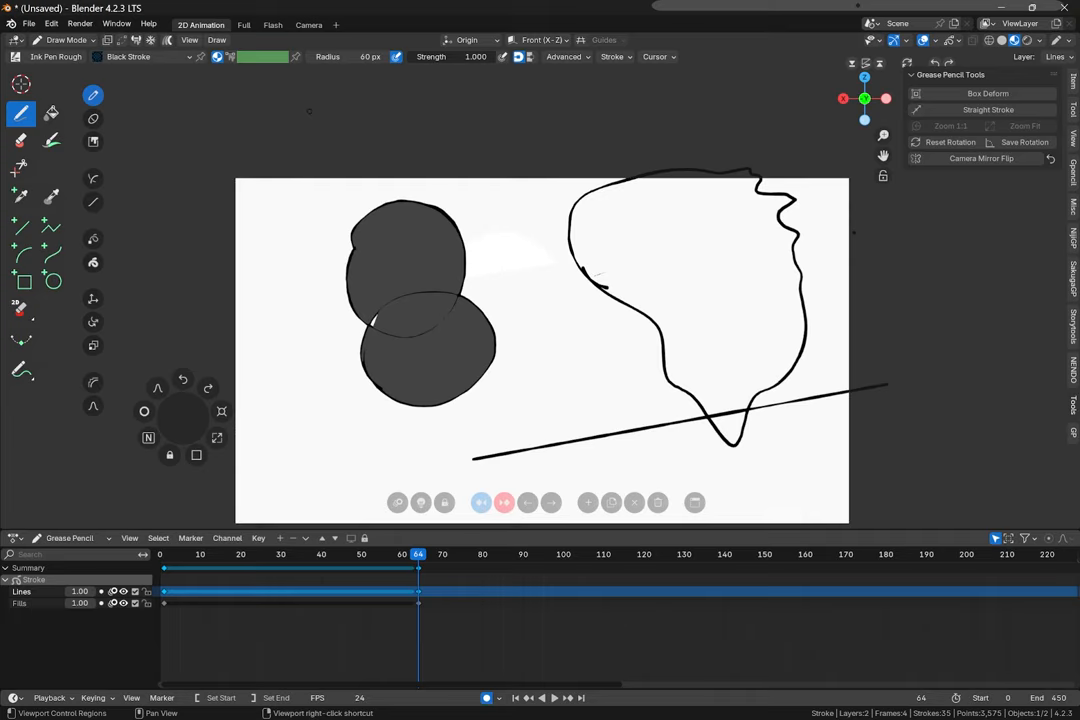
- Expand the Grease Pencil Tools add-on settings, review its Timeline Scrub tab and scrub the frames forward
{"action": "left_click", "coordinate": [52, 24]}
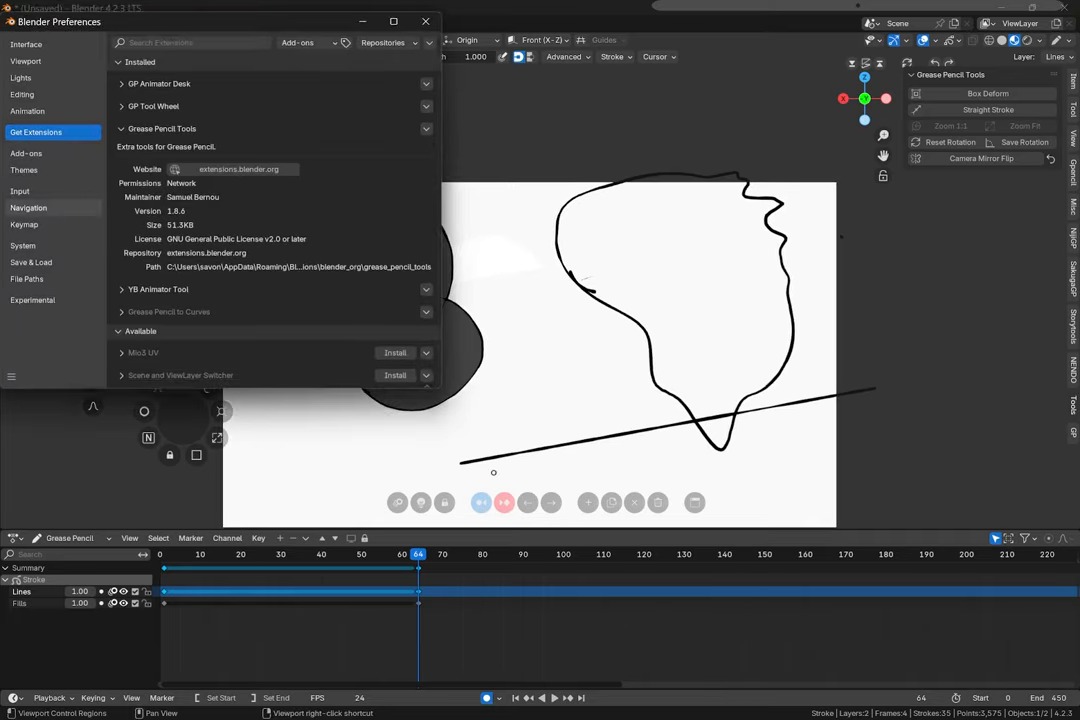
{"action": "left_click", "coordinate": [26, 152]}
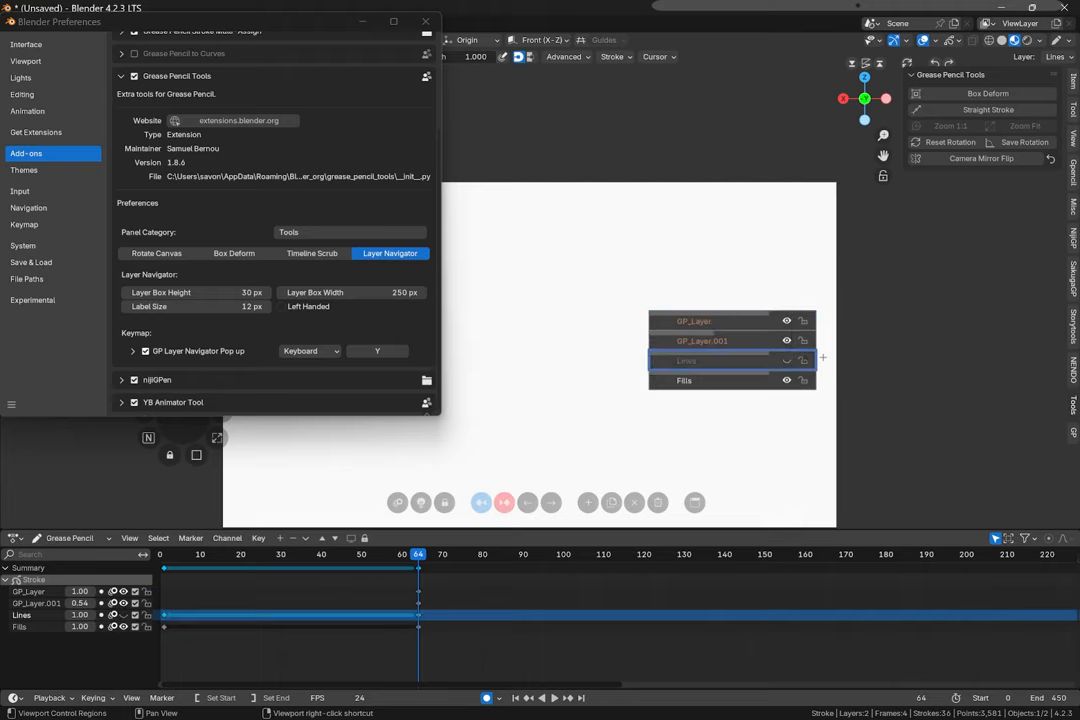
{"action": "left_click", "coordinate": [312, 252]}
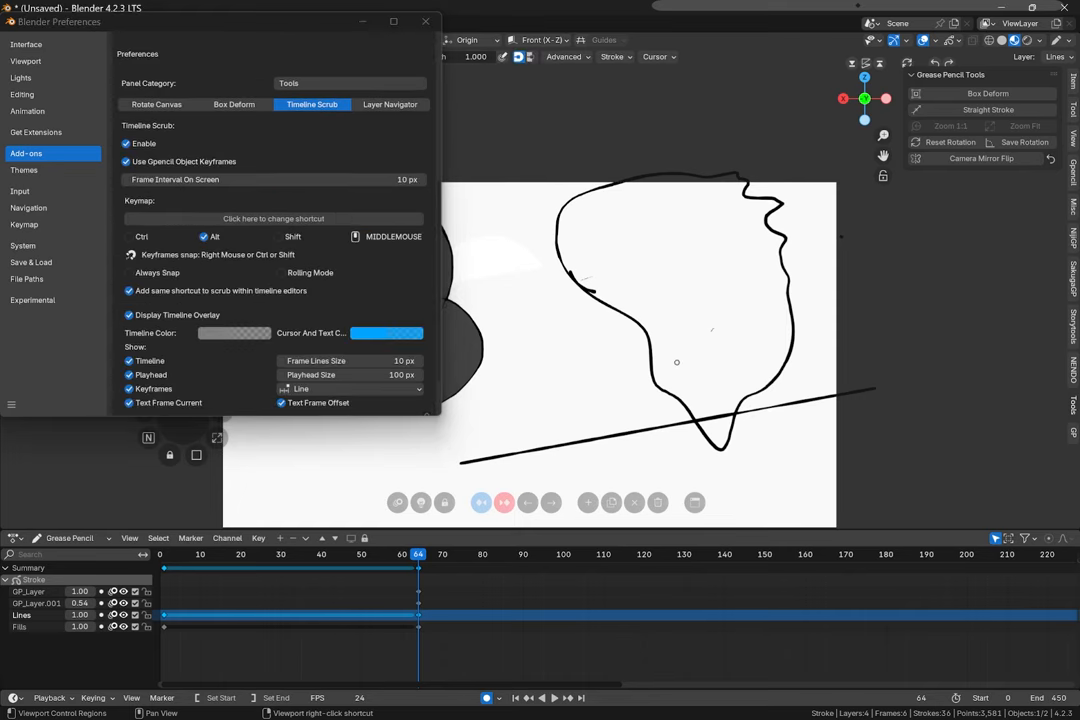
{"action": "left_click_drag", "start_coordinate": [418, 568], "coordinate": [472, 554]}
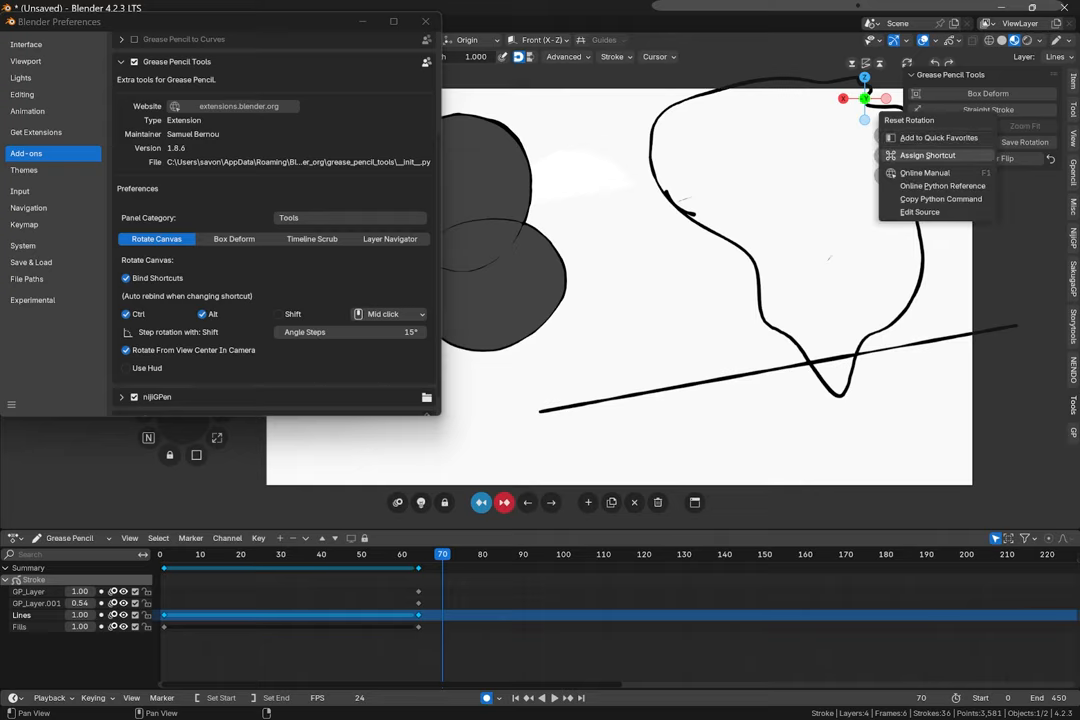
{"action": "mouse_move", "coordinate": [938, 136]}
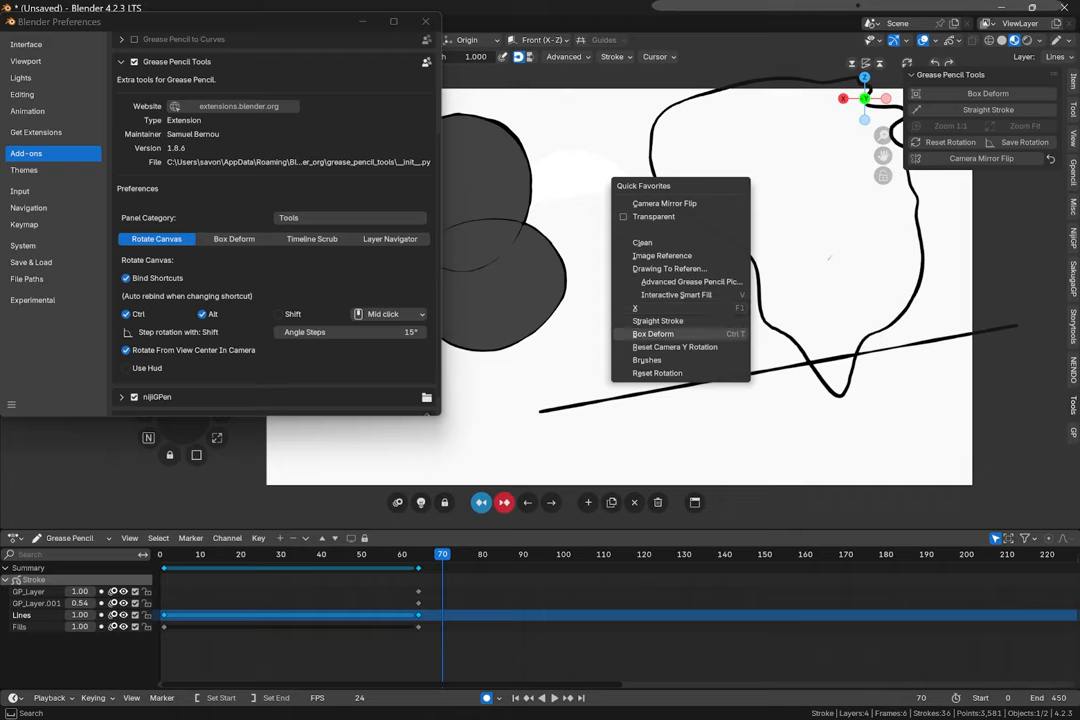
{"action": "mouse_move", "coordinate": [652, 332]}
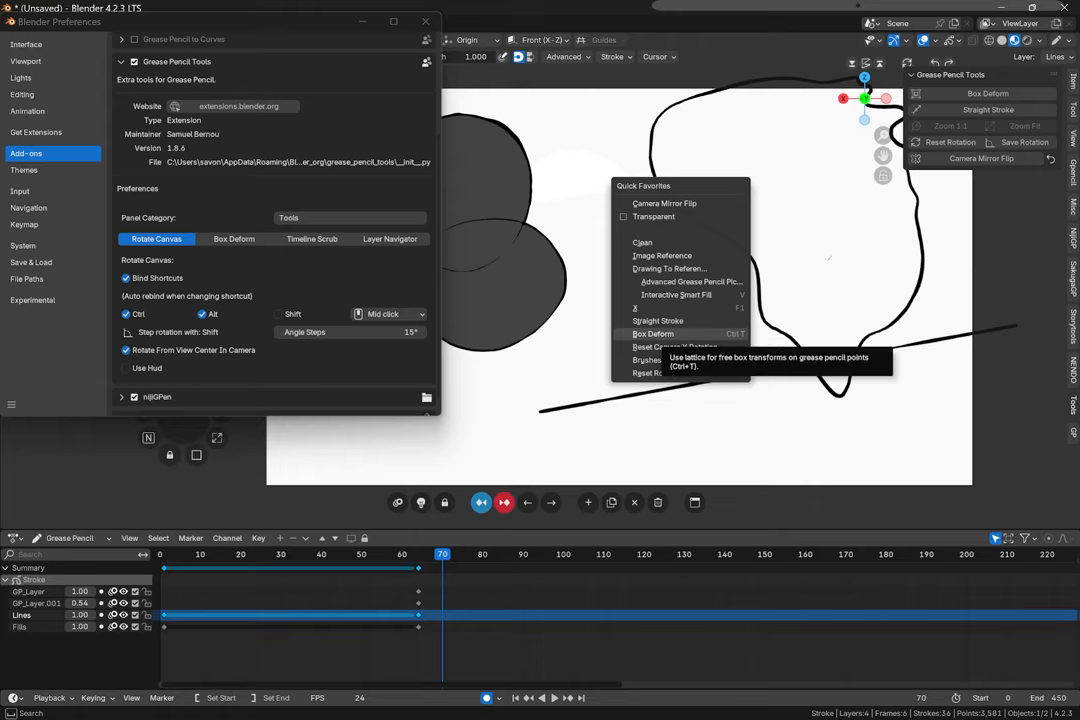
{"action": "mouse_move", "coordinate": [658, 320]}
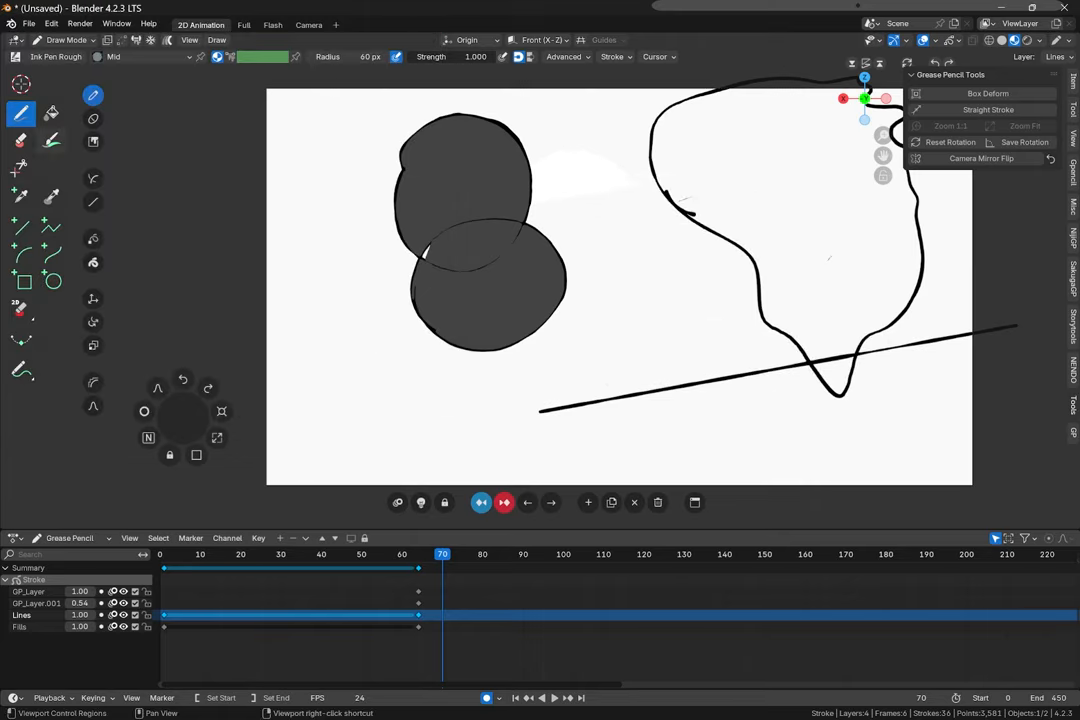
- Add Box Deform from the Grease Pencil Tools panel to Quick Favorites
{"action": "right_click", "coordinate": [20, 96]}
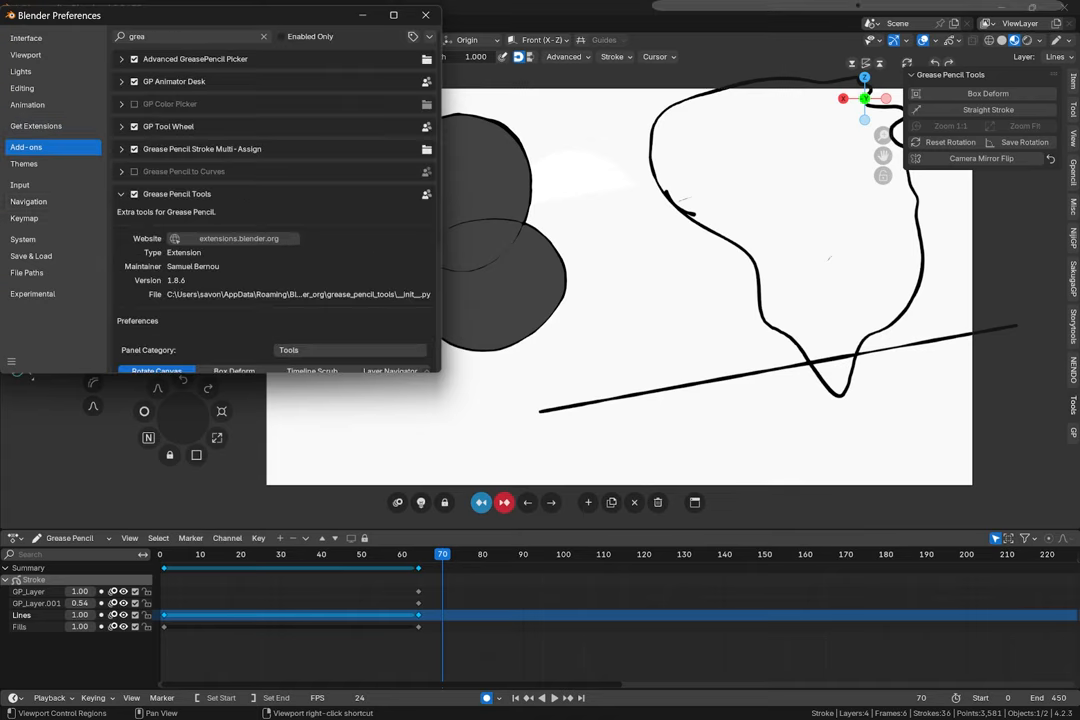
- Expand the GP Tool Wheel add-on entry to show its shortcut, mode order and per-mode tools
{"action": "left_click", "coordinate": [120, 192]}
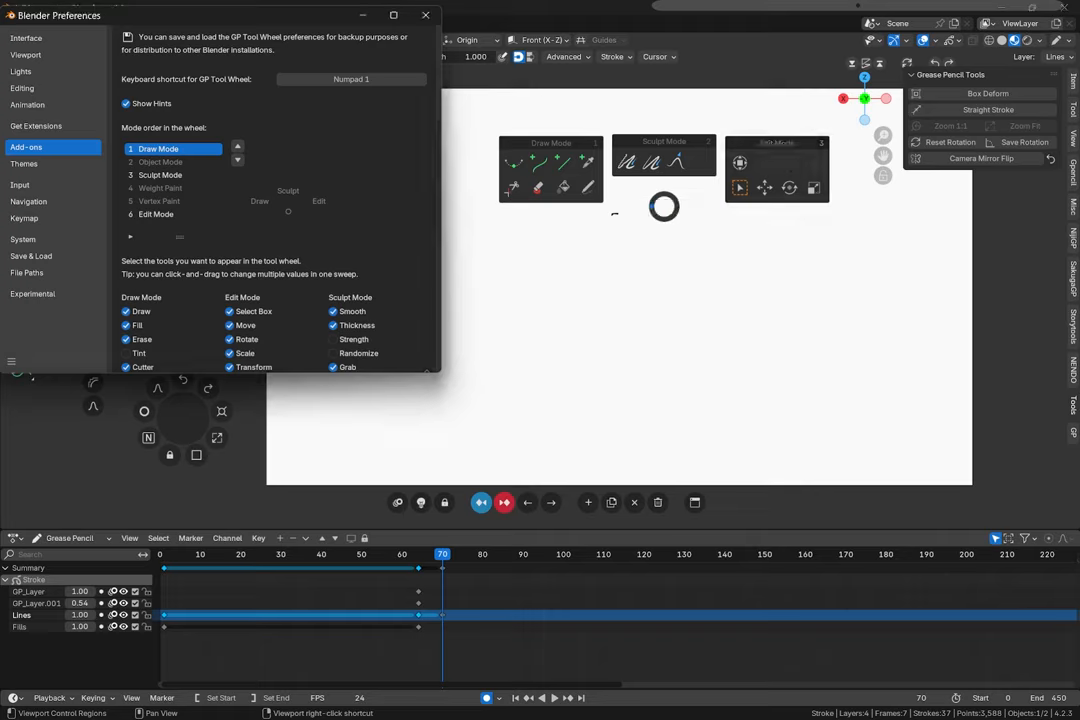
{"action": "scroll", "scroll_direction": "down", "scroll_amount": 3}
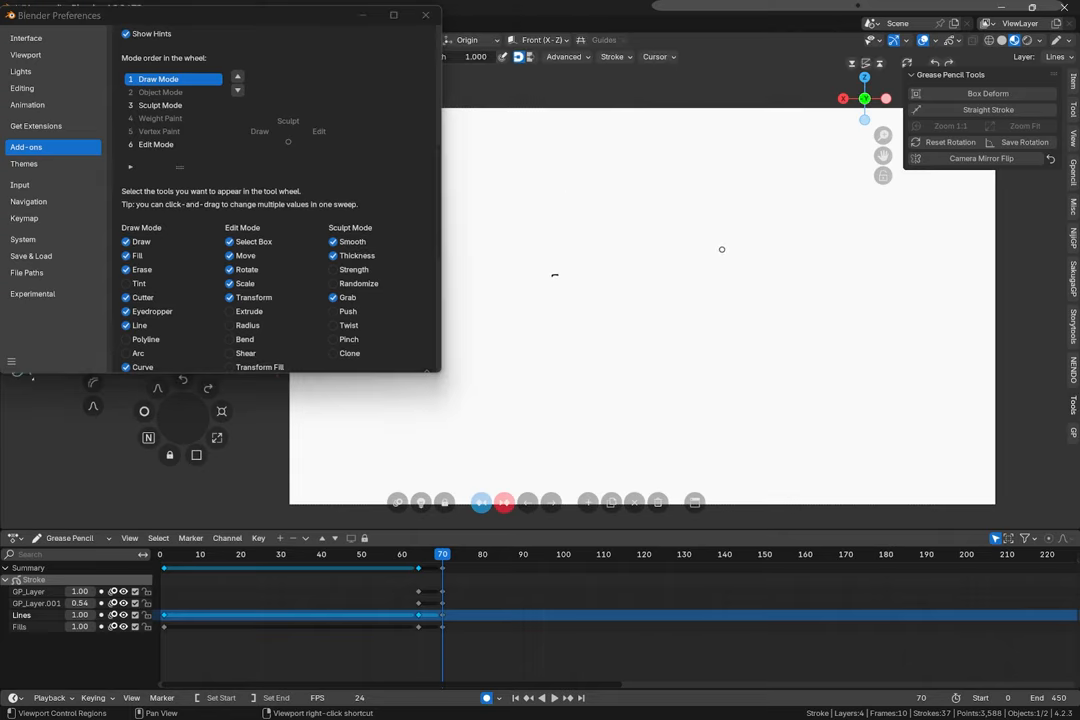
{"action": "left_click", "coordinate": [426, 16]}
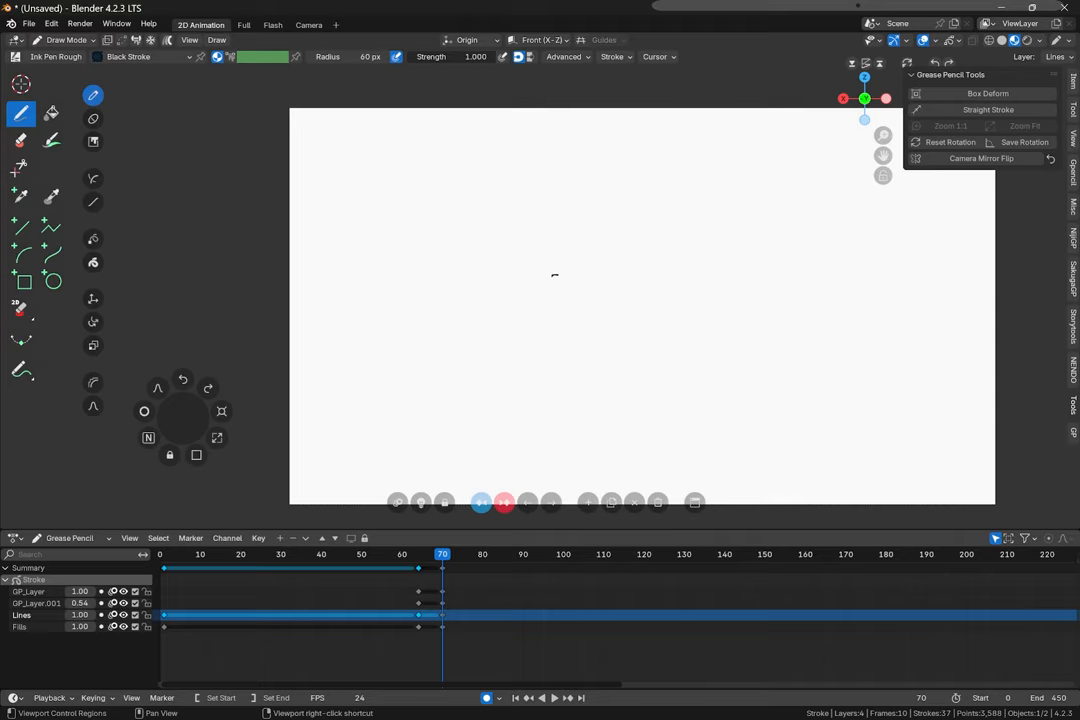
- From the Dope Sheet View menu, select the keyframes around frames 55–70 and set the current frame to 74
{"action": "left_click", "coordinate": [130, 538]}
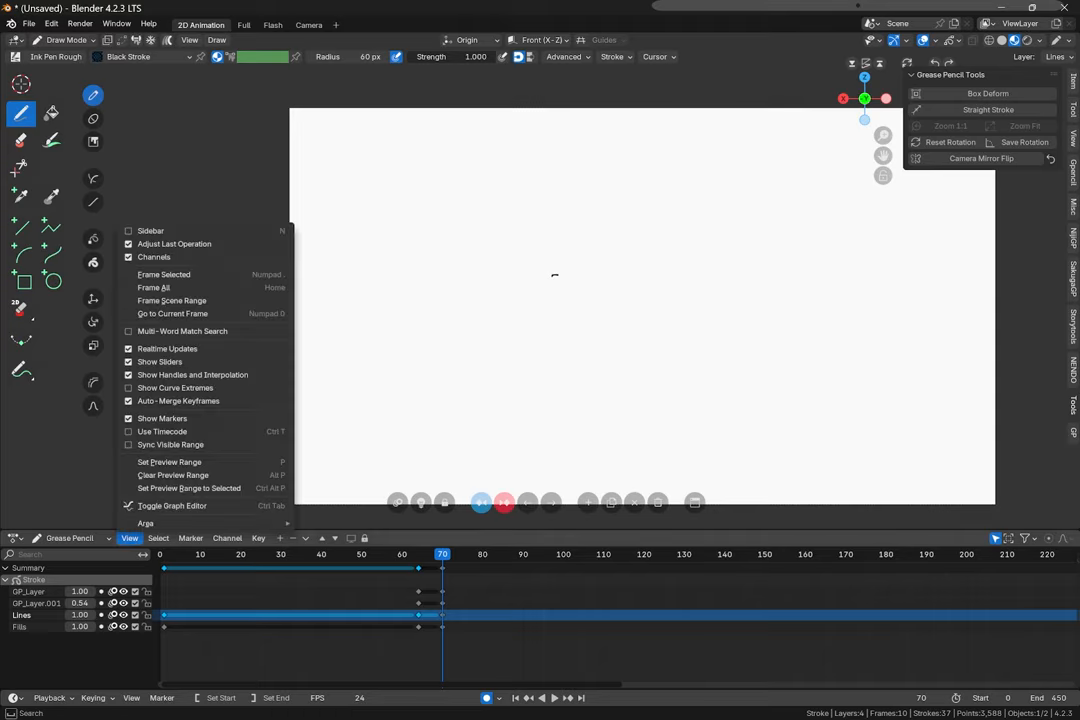
{"action": "mouse_move", "coordinate": [168, 460]}
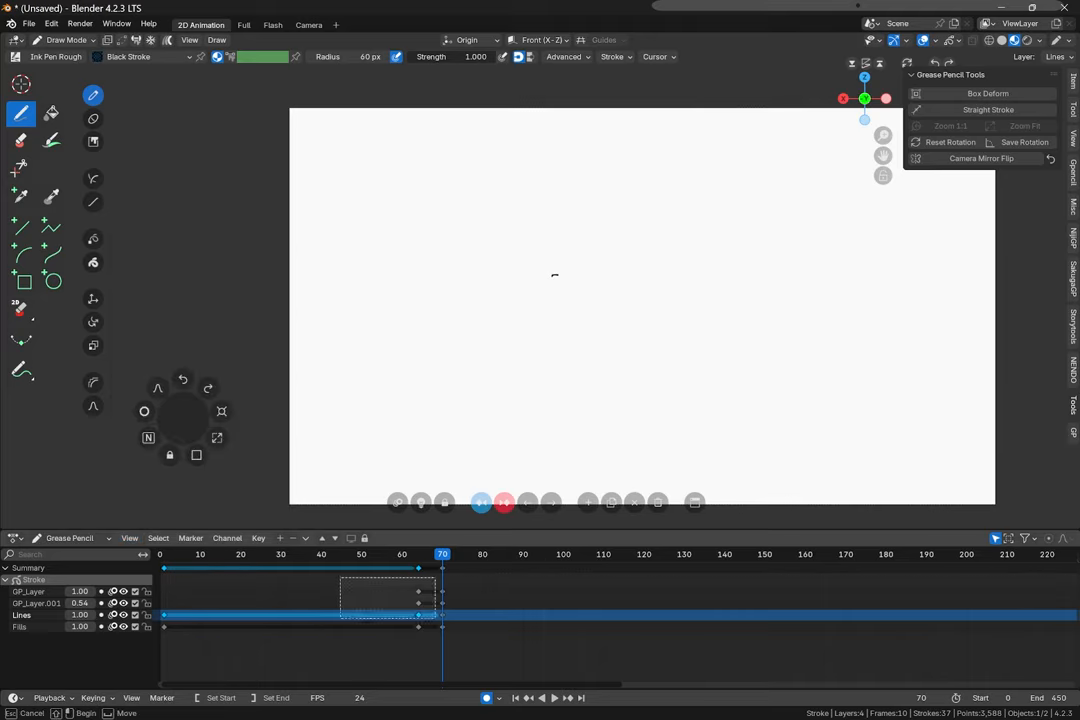
{"action": "left_click", "coordinate": [390, 554]}
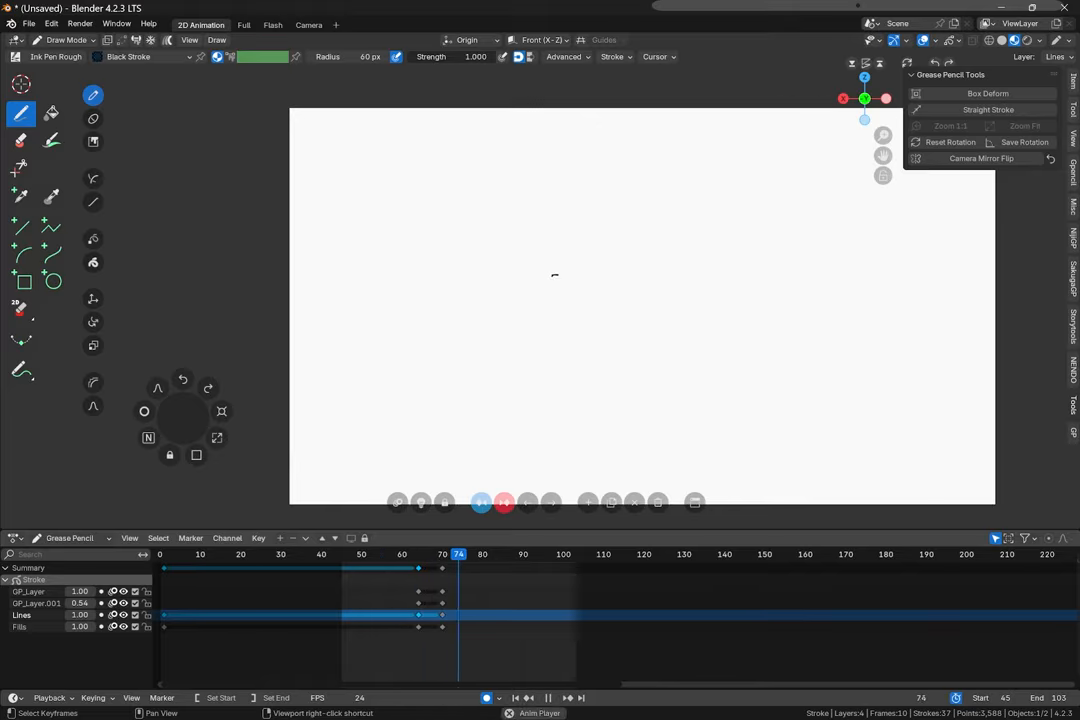
{"action": "left_click", "coordinate": [522, 554]}
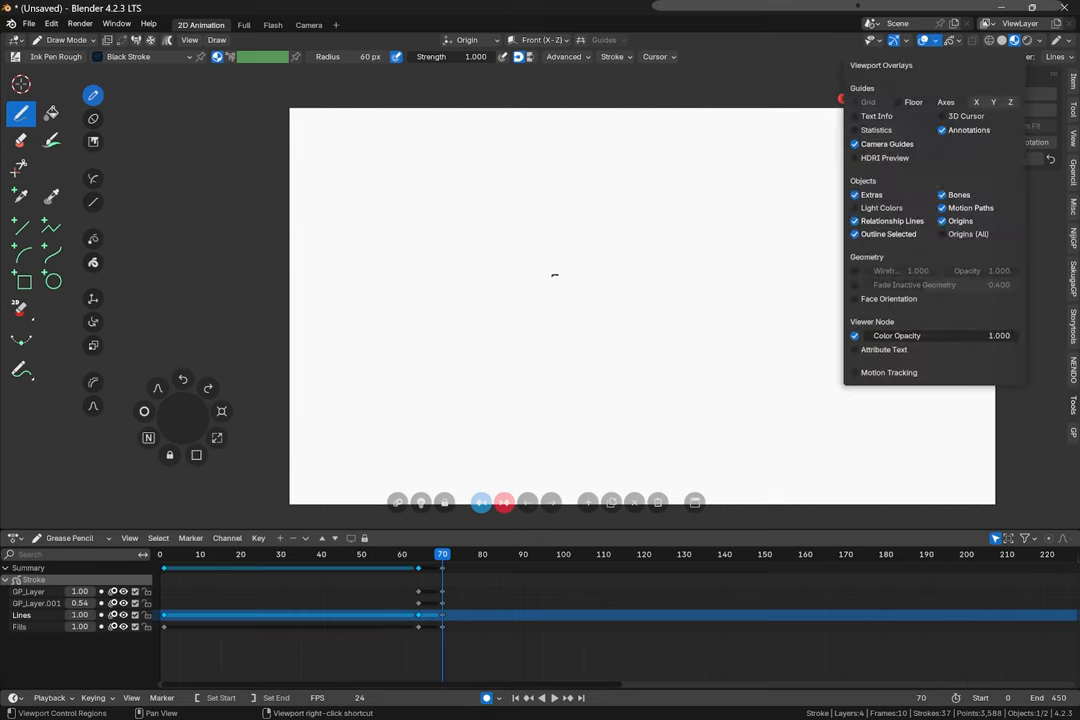
{"action": "left_click", "coordinate": [898, 102]}
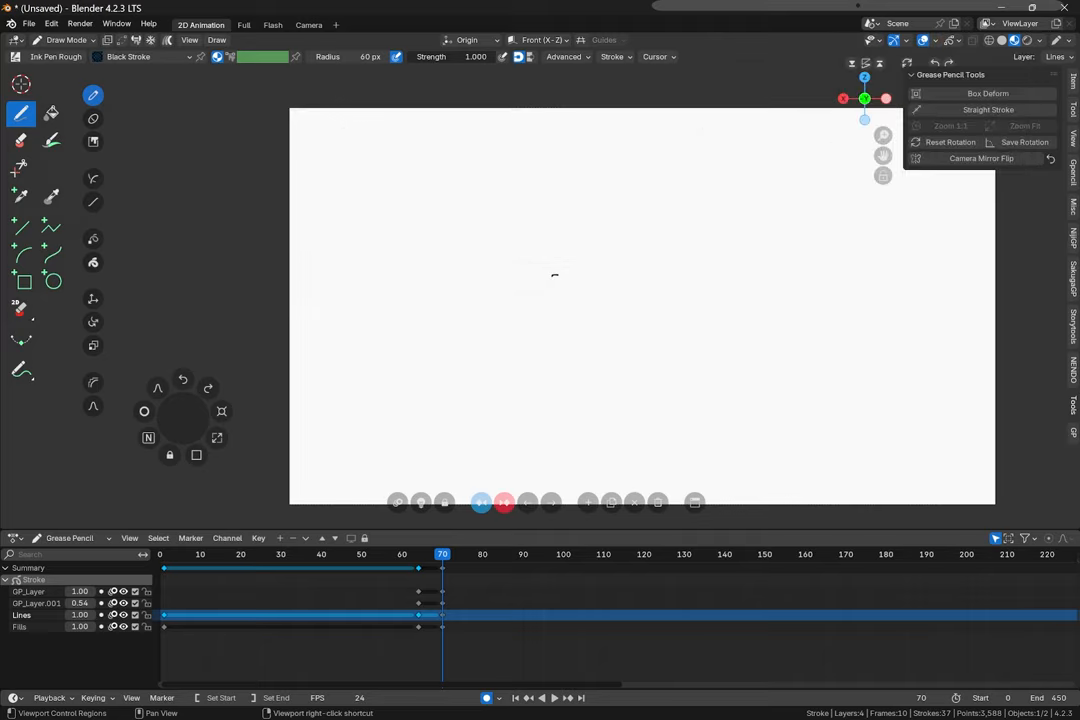
{"action": "mouse_move", "coordinate": [1036, 40]}
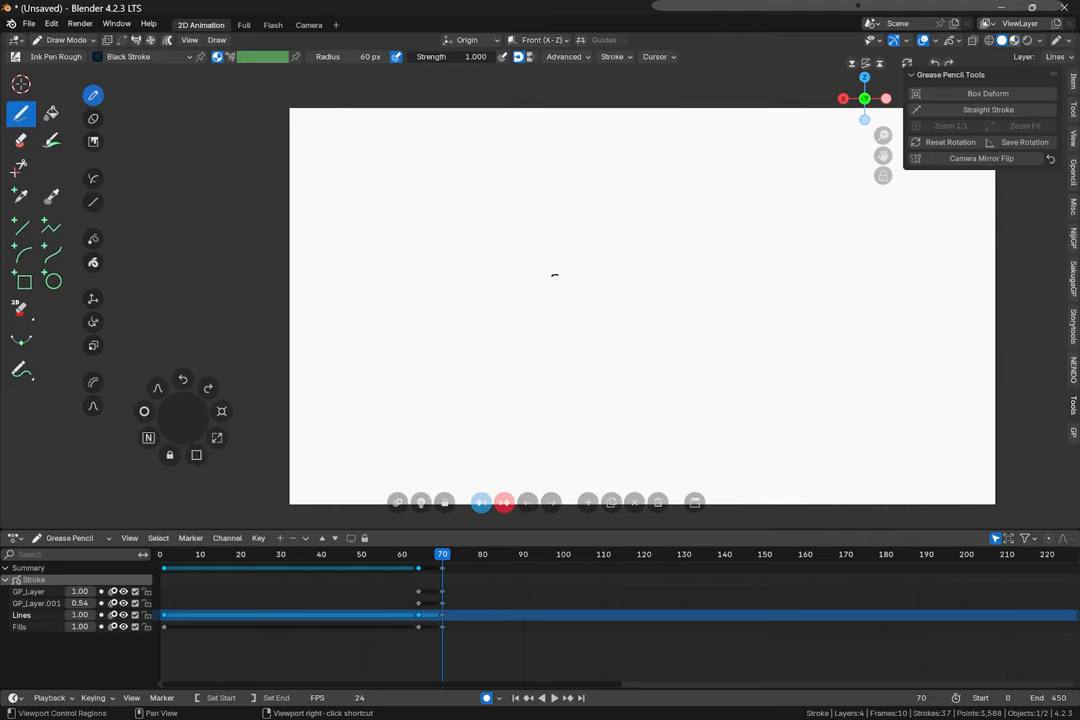
- Sketch a black capsule-like head outline and scribble green strokes inside it
{"action": "left_click_drag", "start_coordinate": [784, 200], "coordinate": [820, 304]}
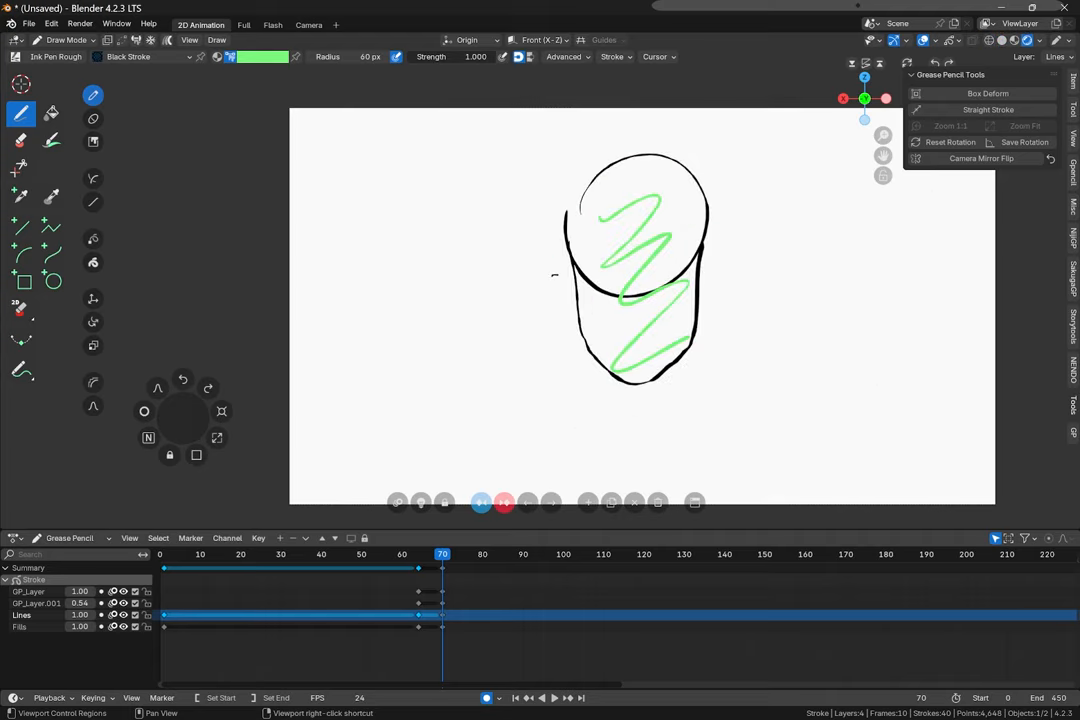
{"action": "mouse_move", "coordinate": [834, 200]}
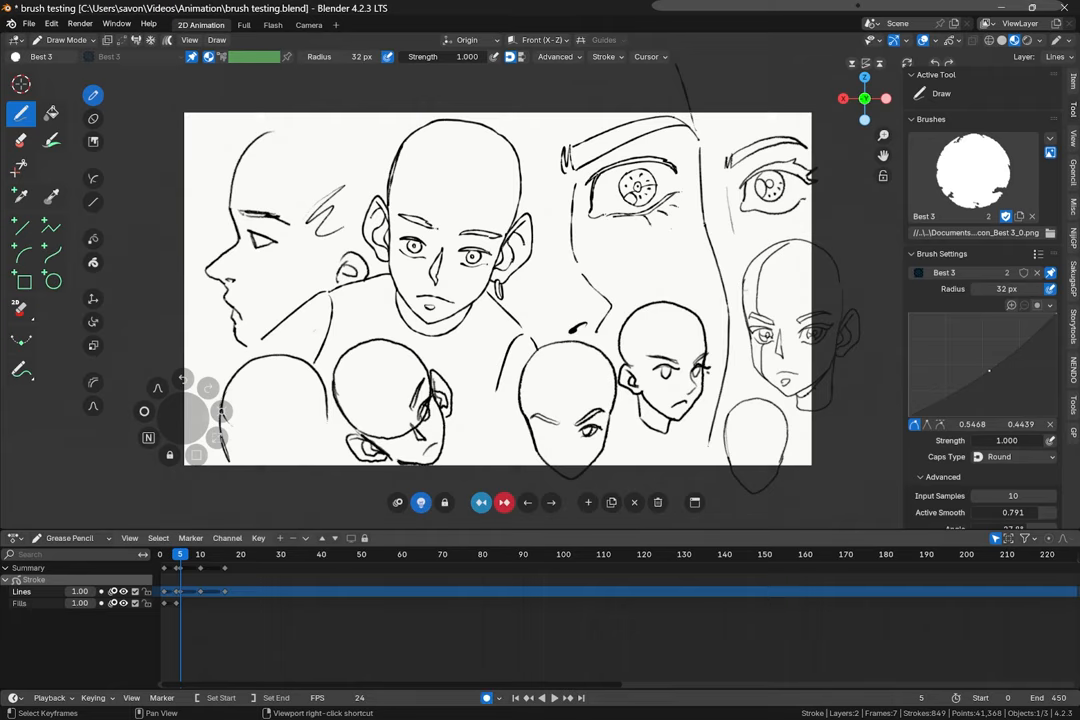
- In brush testing.blend, move to another timeline frame and draw an oval with the Draw brush
{"action": "left_click", "coordinate": [264, 554]}
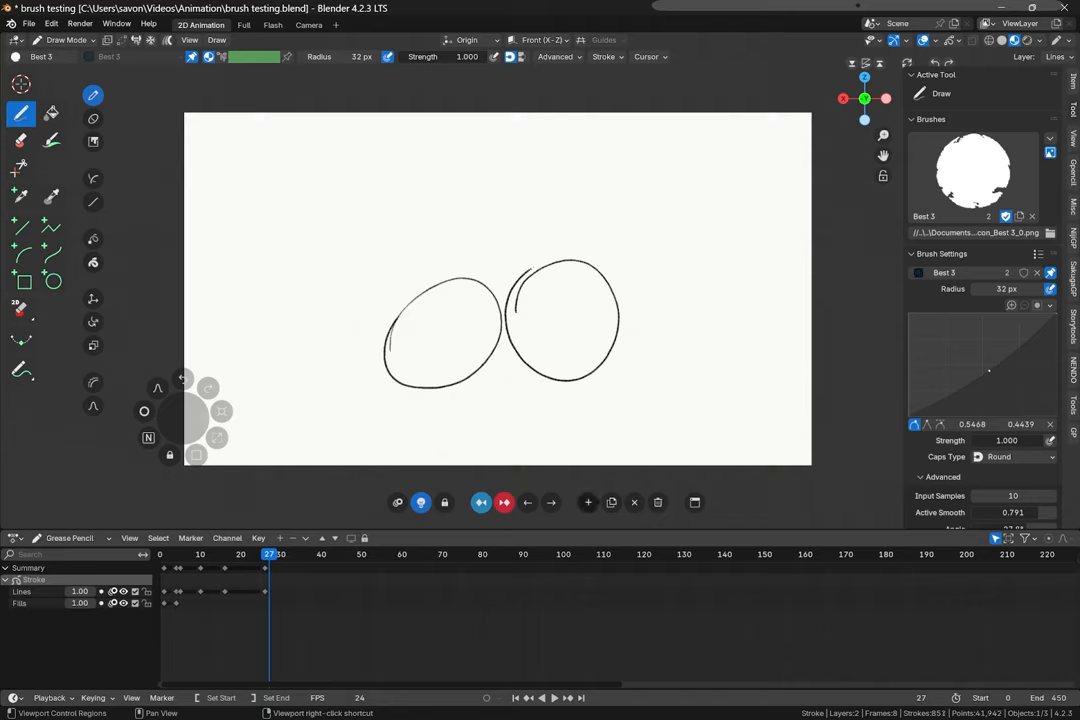
{"action": "left_click", "coordinate": [22, 592]}
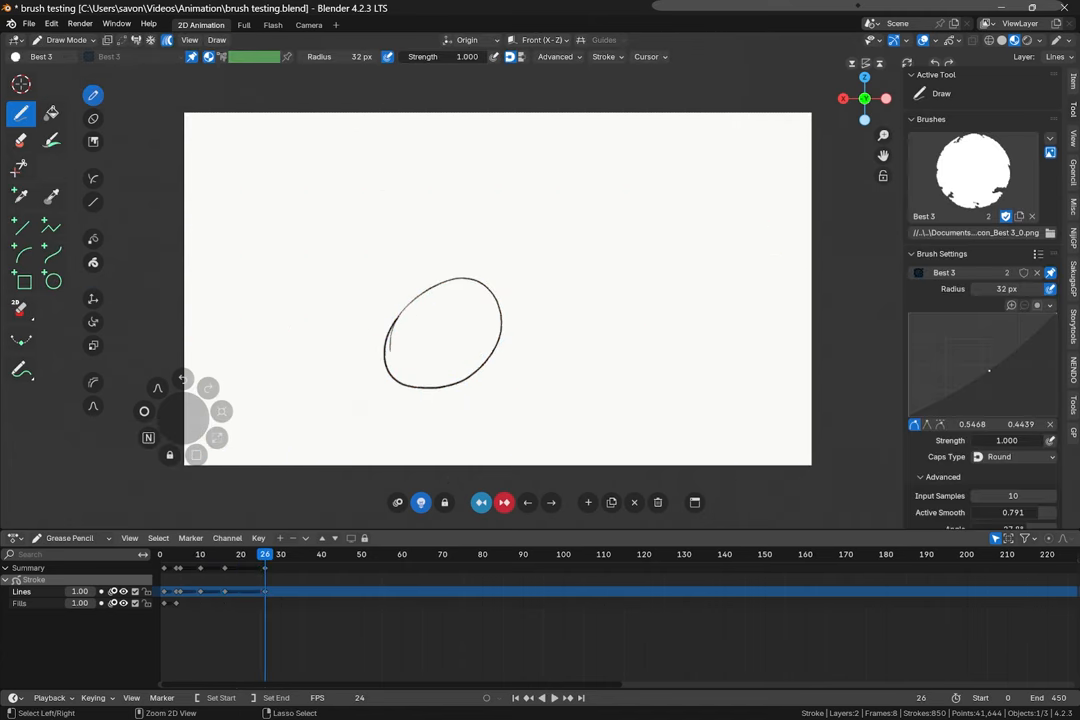
{"action": "left_click", "coordinate": [178, 554]}
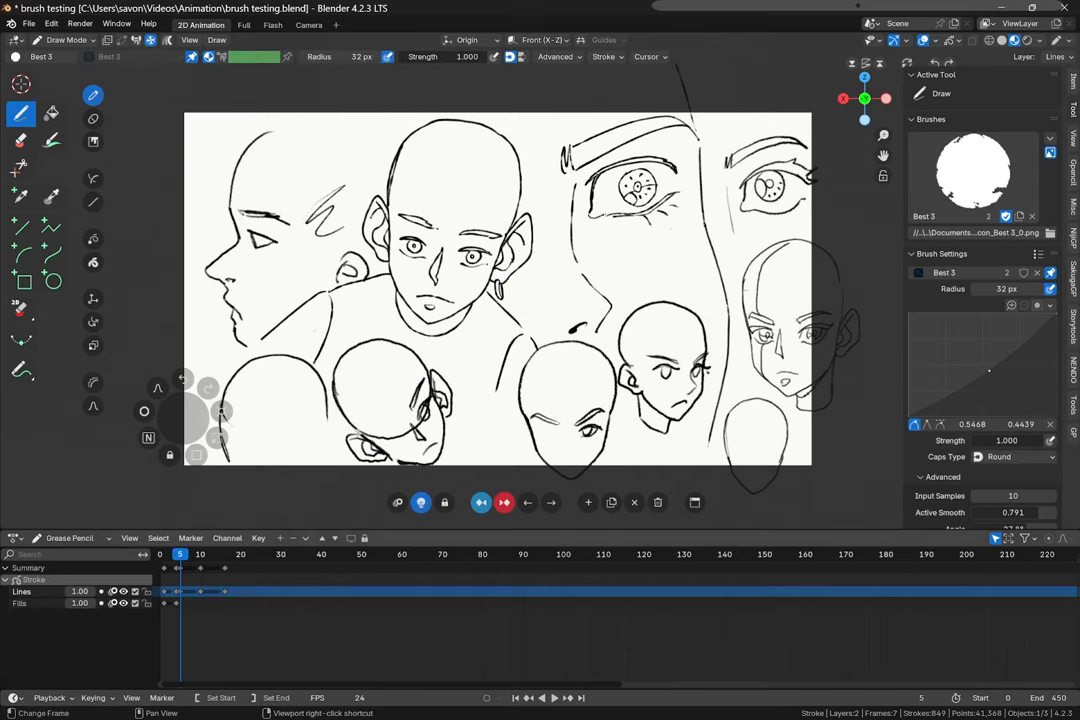
- Jump back to the face-sketches frame and zoom the 2D view in on the sketches
{"action": "left_click", "coordinate": [262, 554]}
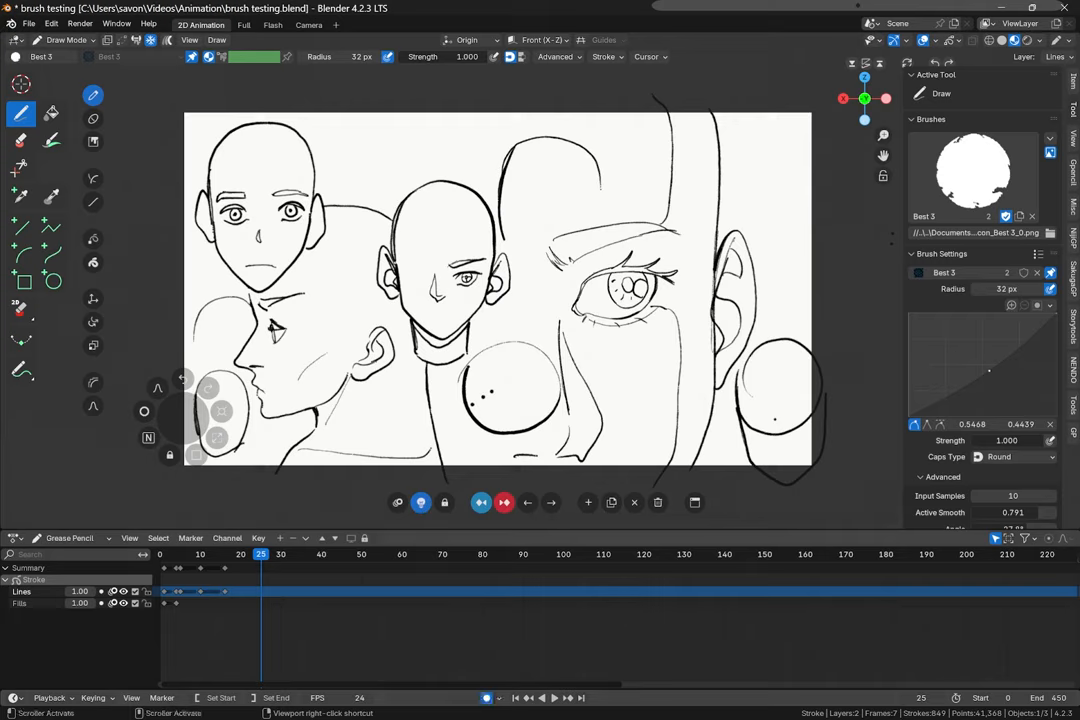
{"action": "left_click_drag", "start_coordinate": [496, 344], "coordinate": [758, 268]}
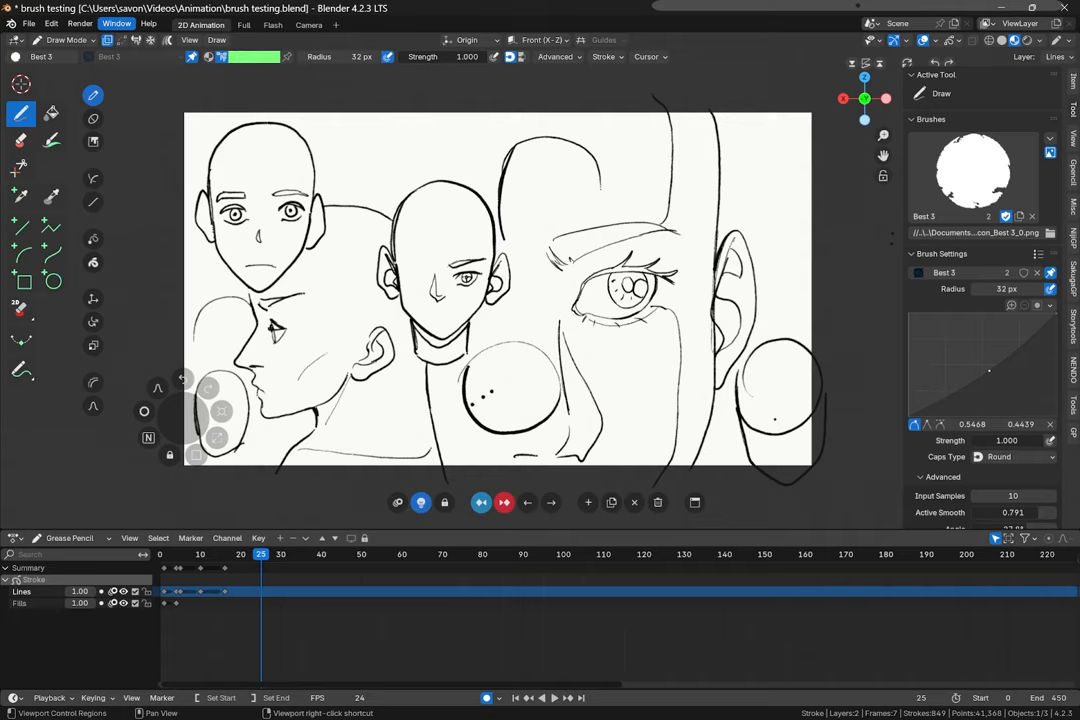
{"action": "left_click_drag", "start_coordinate": [390, 300], "coordinate": [610, 228]}
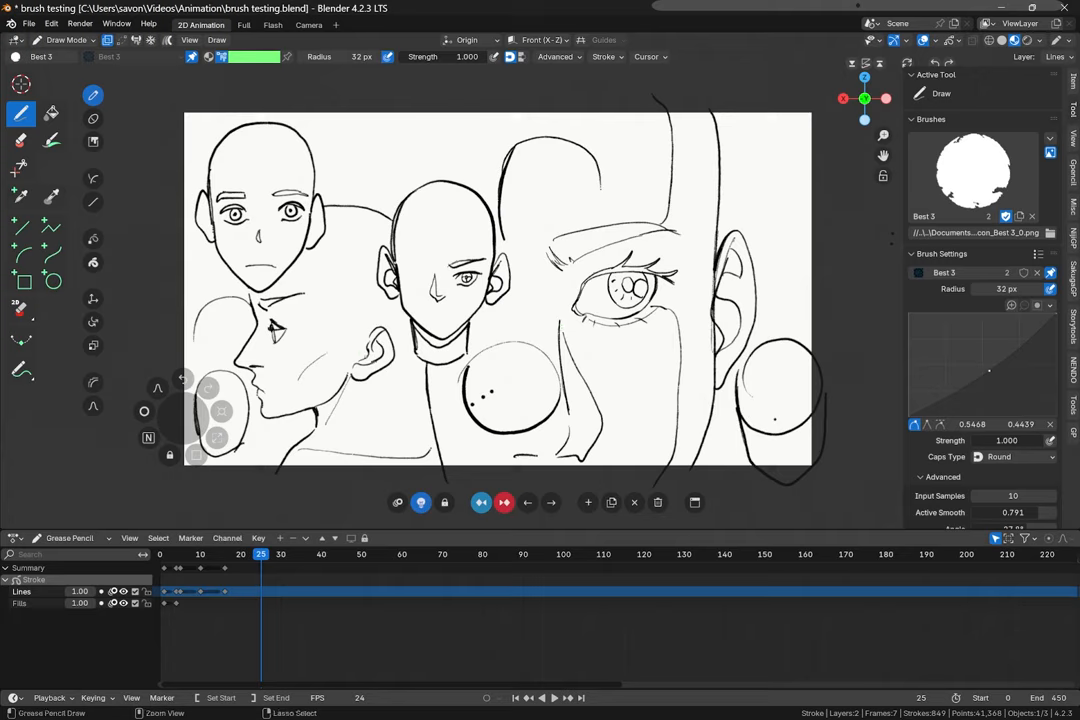
{"action": "left_click_drag", "start_coordinate": [370, 344], "coordinate": [630, 436]}
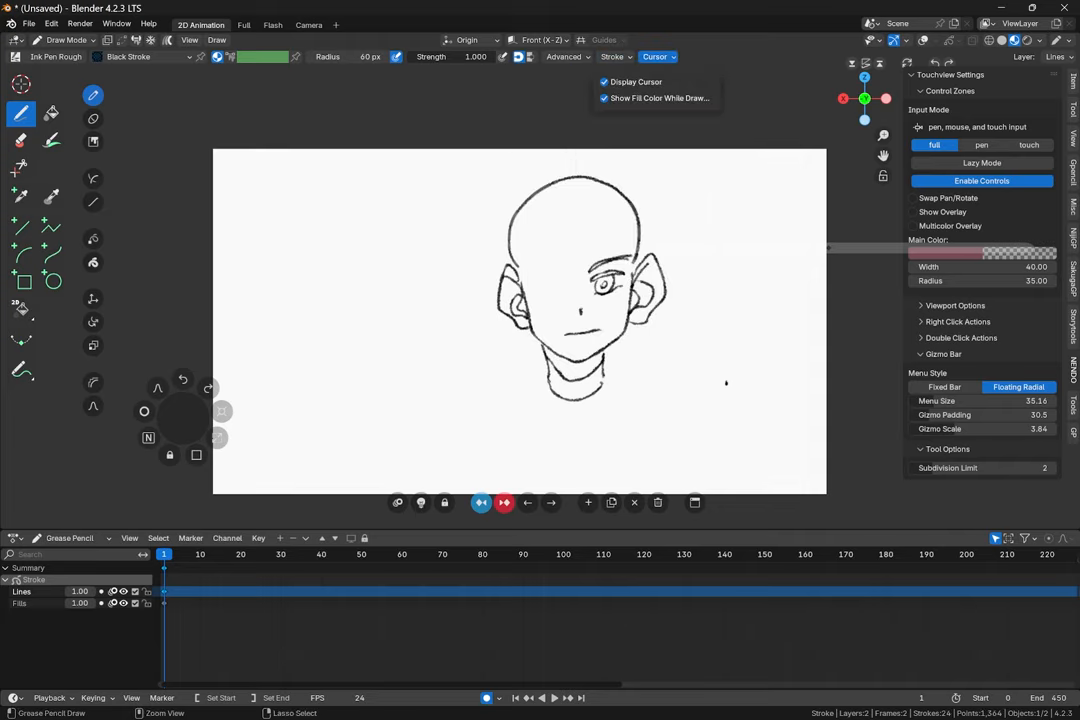
- Adjust the drawing cursor display, then sketch a circle with jaw lines left of the bald face
{"action": "left_click", "coordinate": [612, 56]}
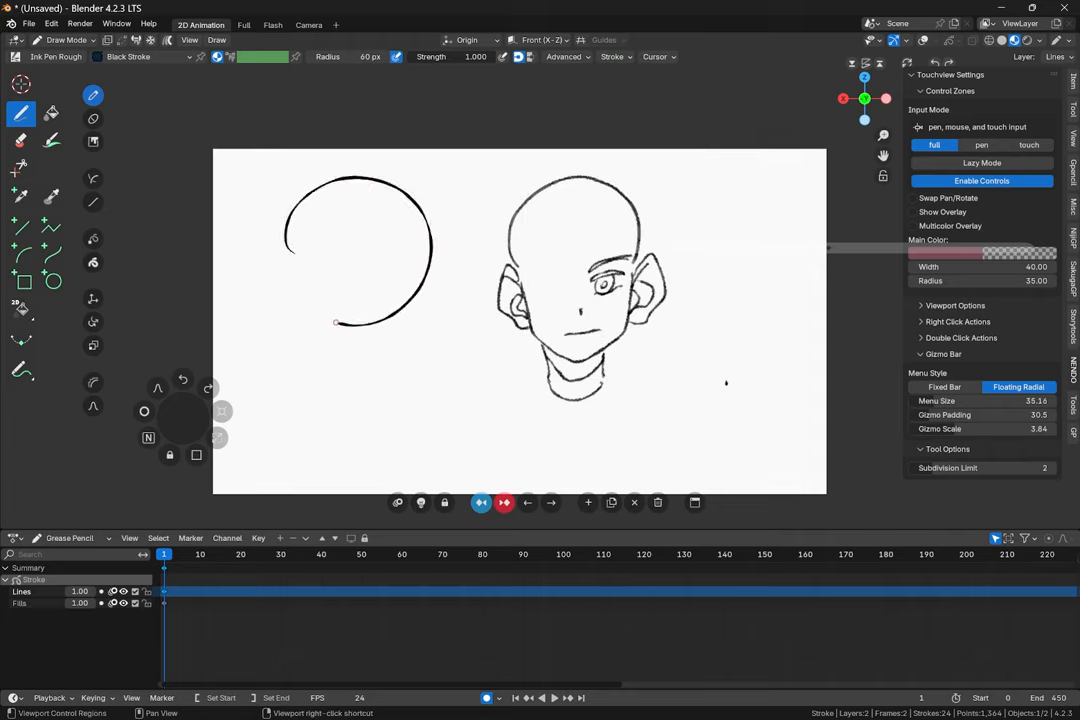
{"action": "left_click_drag", "start_coordinate": [290, 240], "coordinate": [400, 360]}
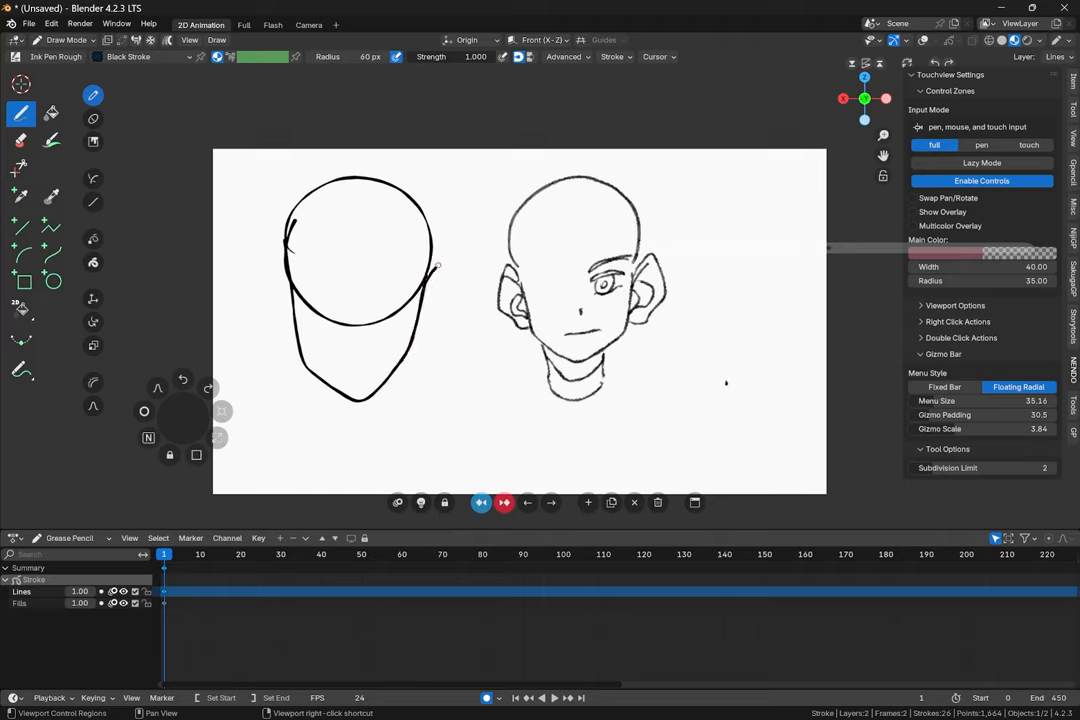
{"action": "left_click_drag", "start_coordinate": [290, 264], "coordinate": [284, 360]}
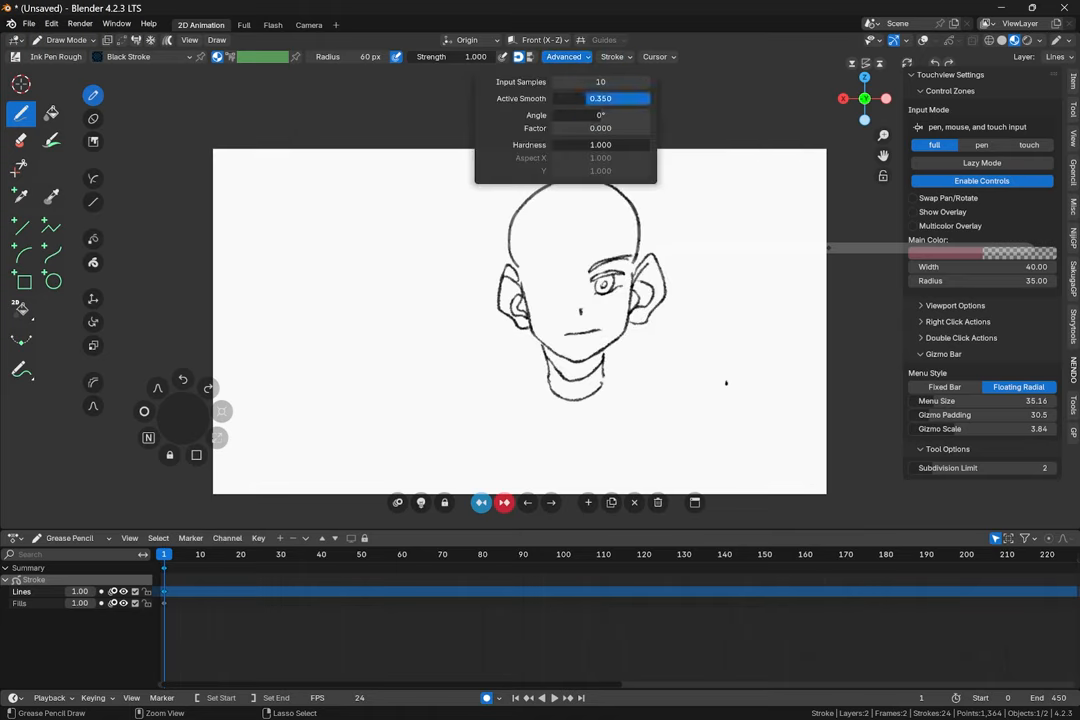
- With Active Smoothing at 0.360, redraw the left head outline and a lower round head with ears and neck
{"action": "left_click_drag", "start_coordinate": [392, 176], "coordinate": [318, 290]}
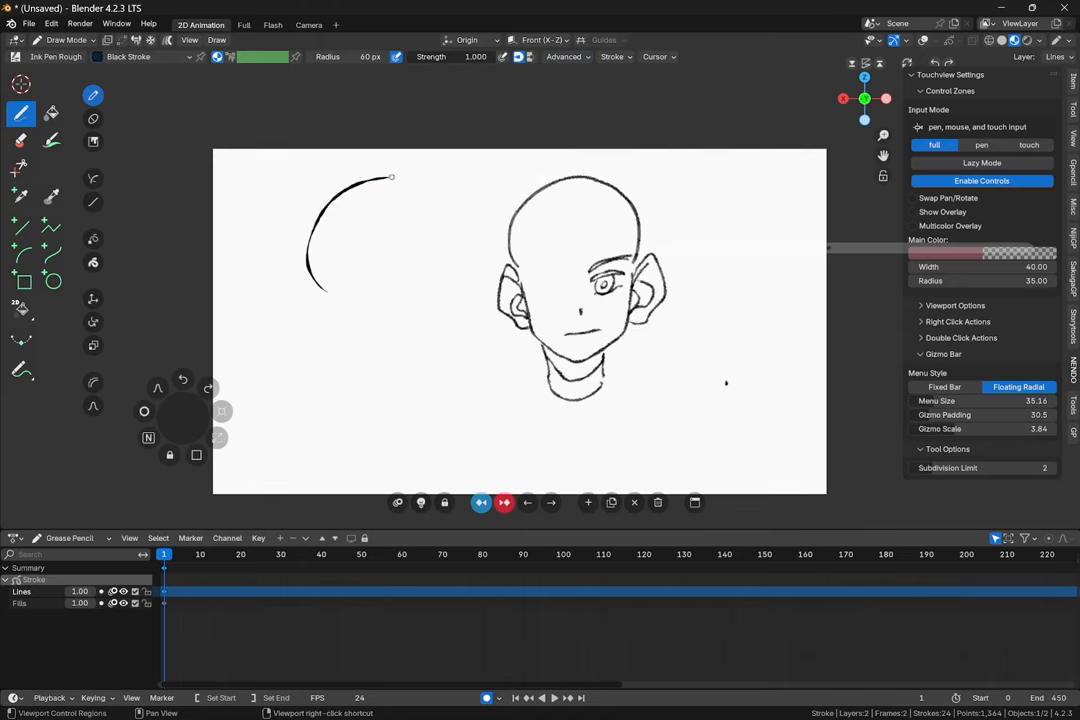
{"action": "left_click_drag", "start_coordinate": [396, 178], "coordinate": [510, 390]}
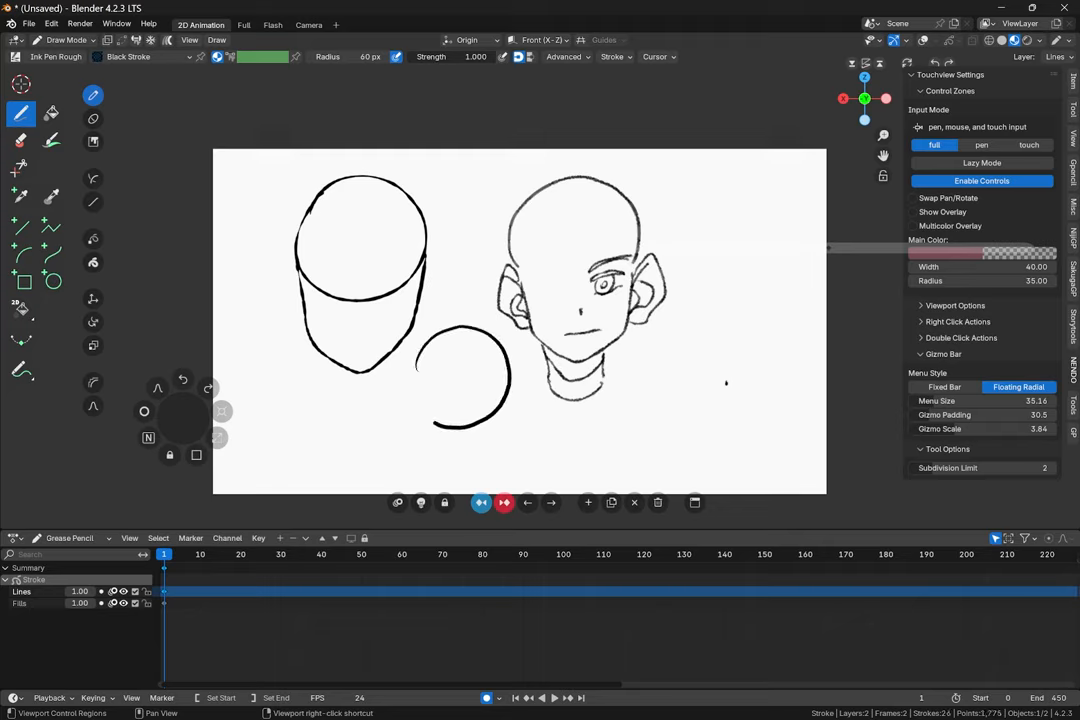
{"action": "left_click_drag", "start_coordinate": [420, 360], "coordinate": [410, 486]}
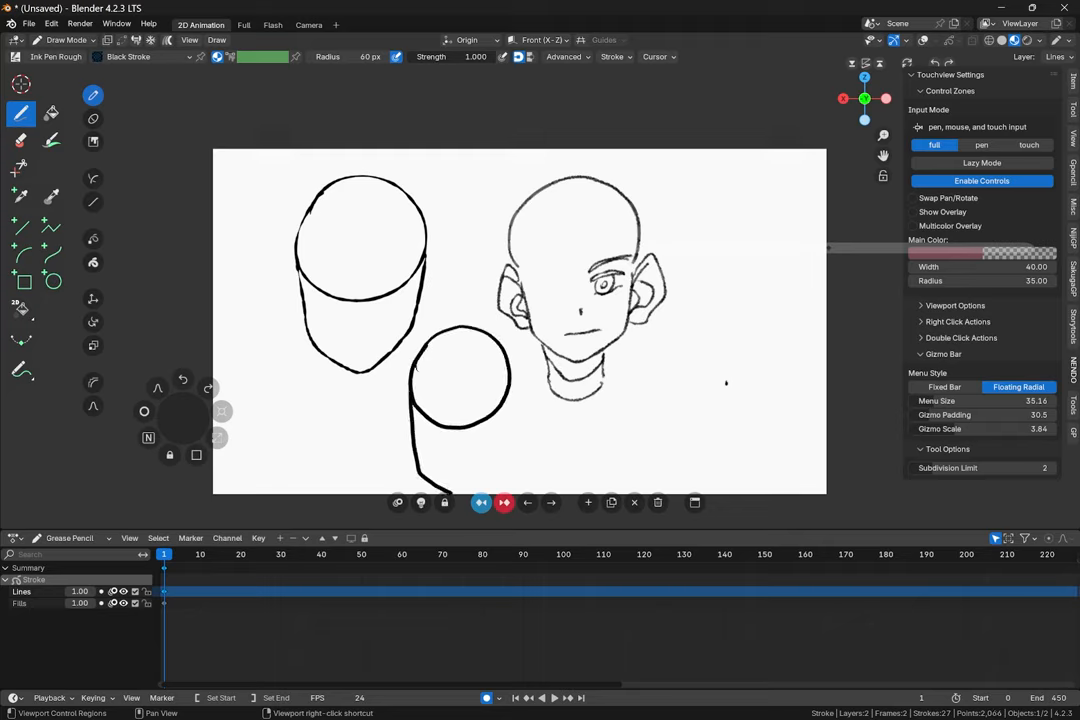
{"action": "left_click_drag", "start_coordinate": [500, 384], "coordinate": [450, 490]}
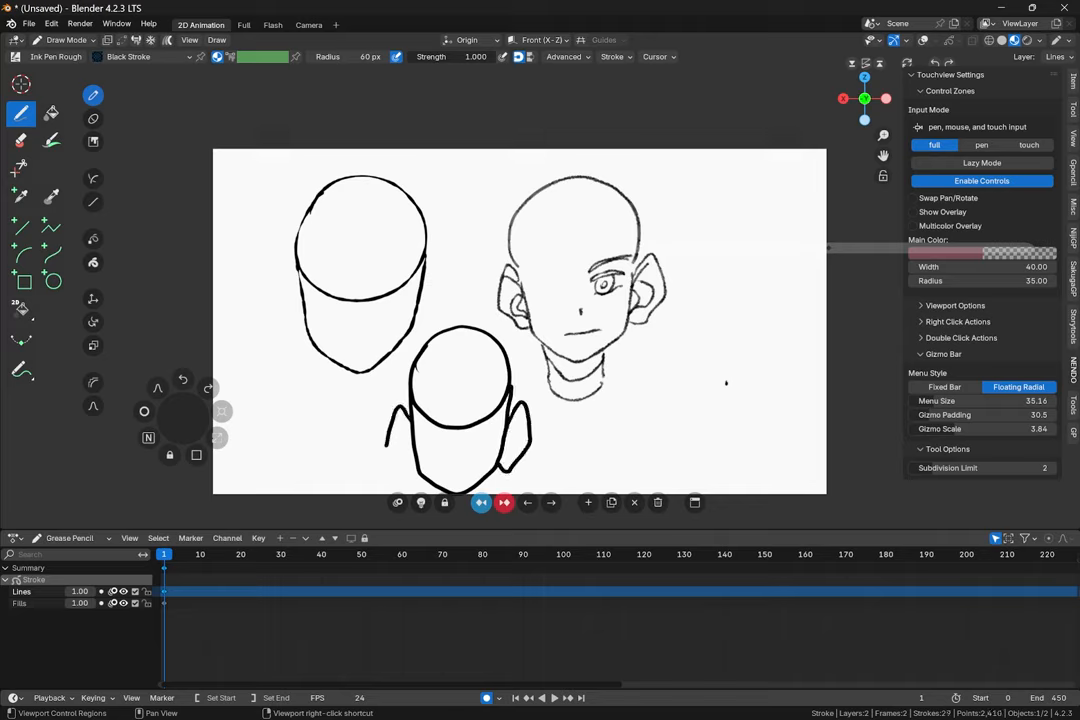
- Draw a face profile on the right side of the canvas
{"action": "left_click", "coordinate": [614, 56]}
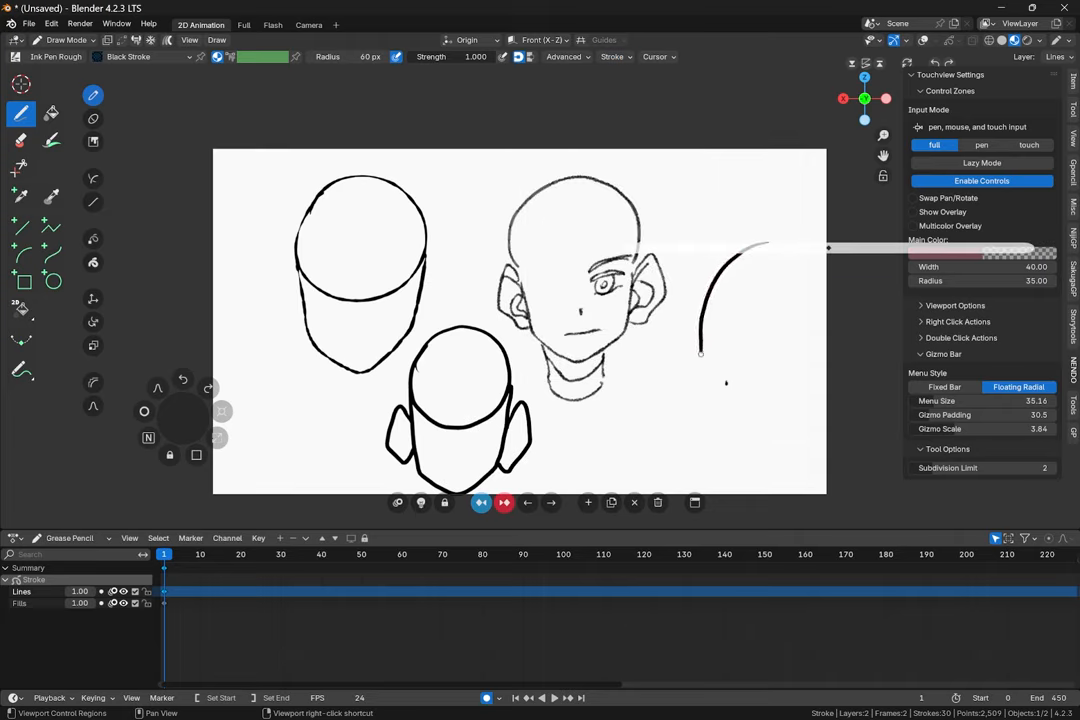
{"action": "left_click_drag", "start_coordinate": [704, 356], "coordinate": [660, 442]}
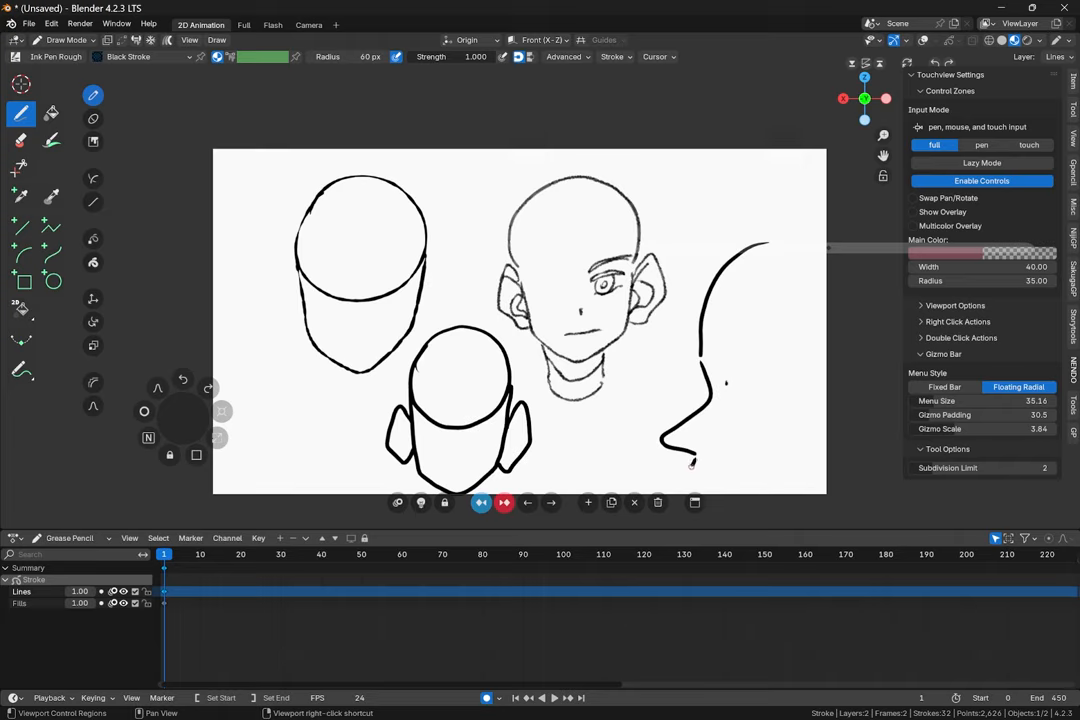
{"action": "left_click", "coordinate": [612, 56]}
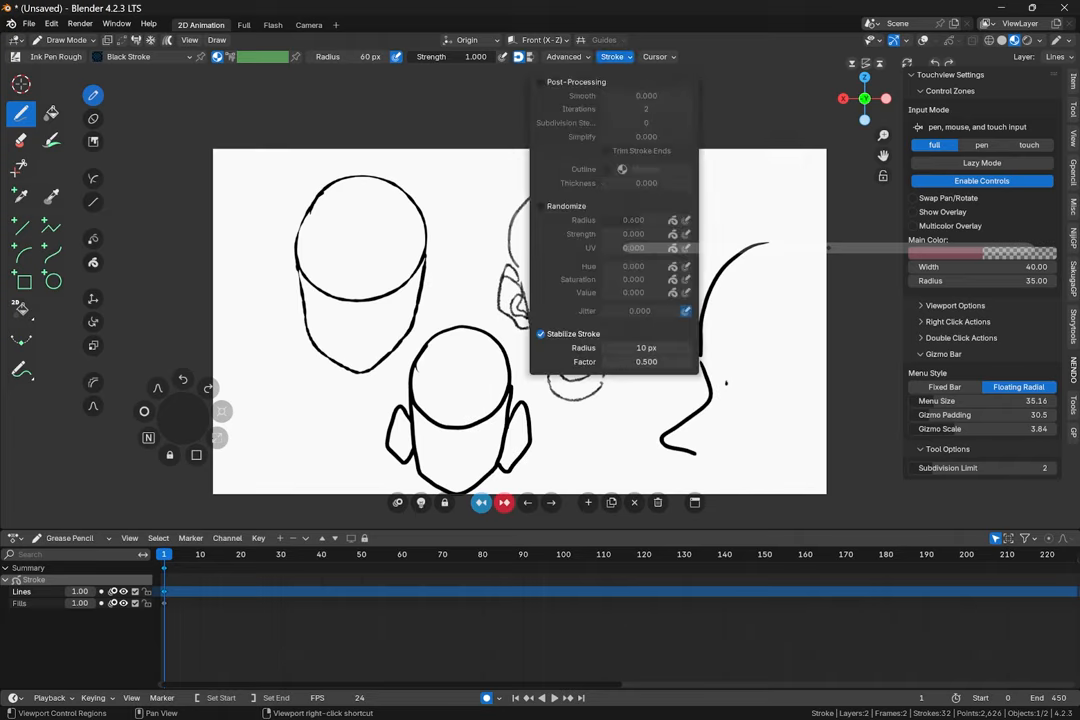